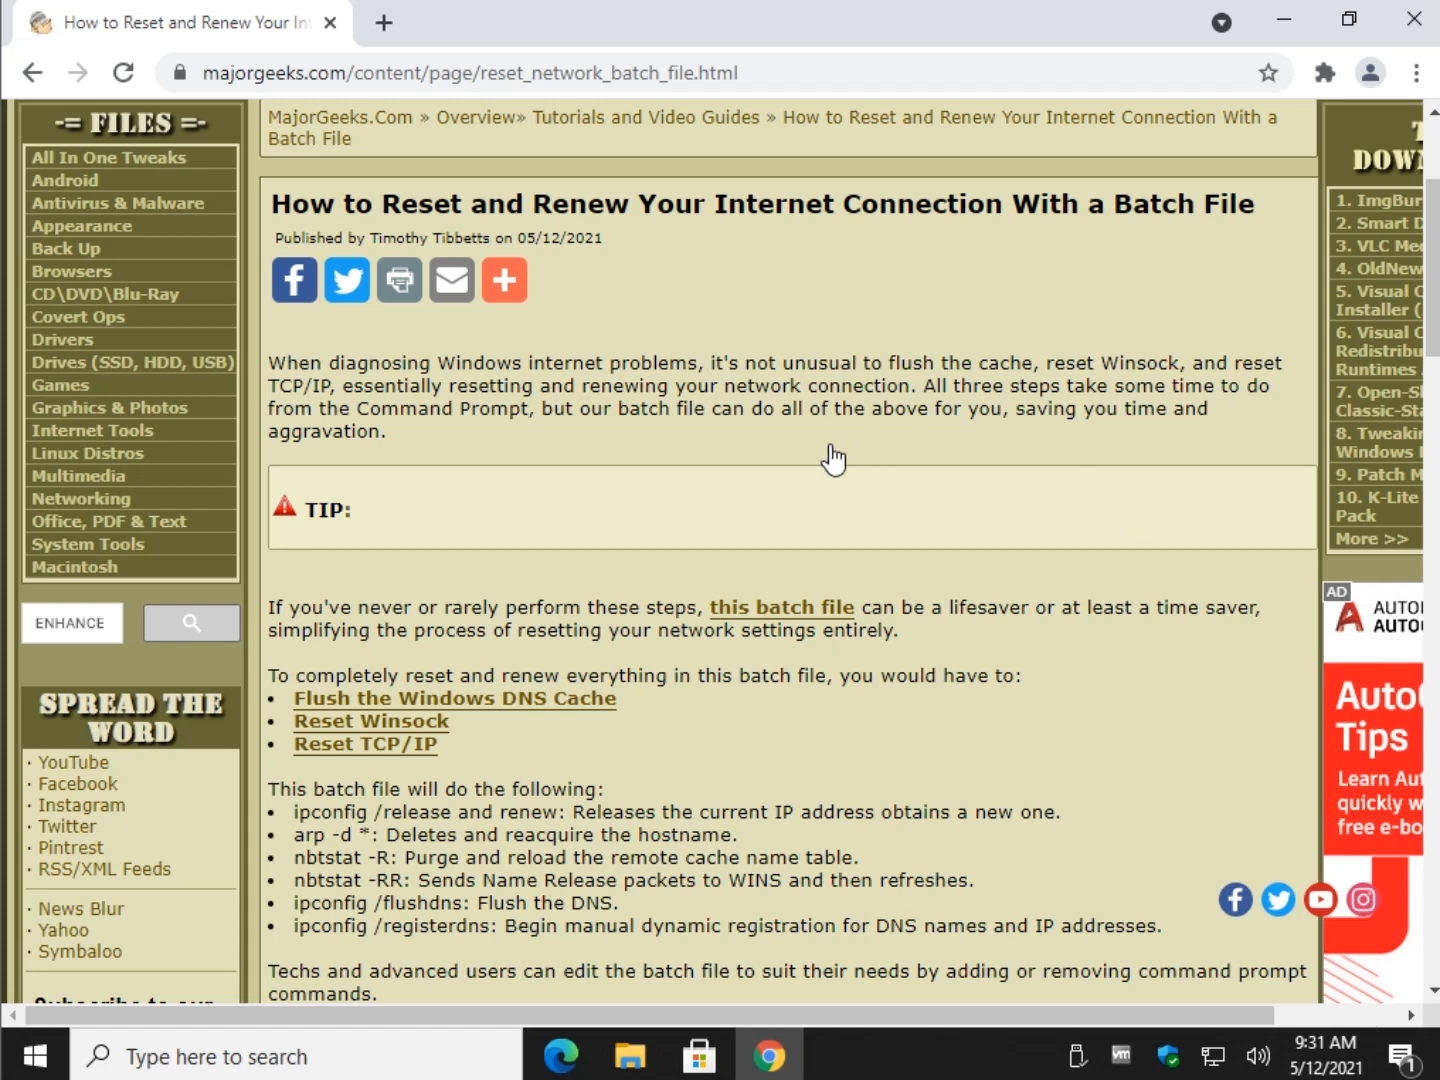
mouse_move(228, 676)
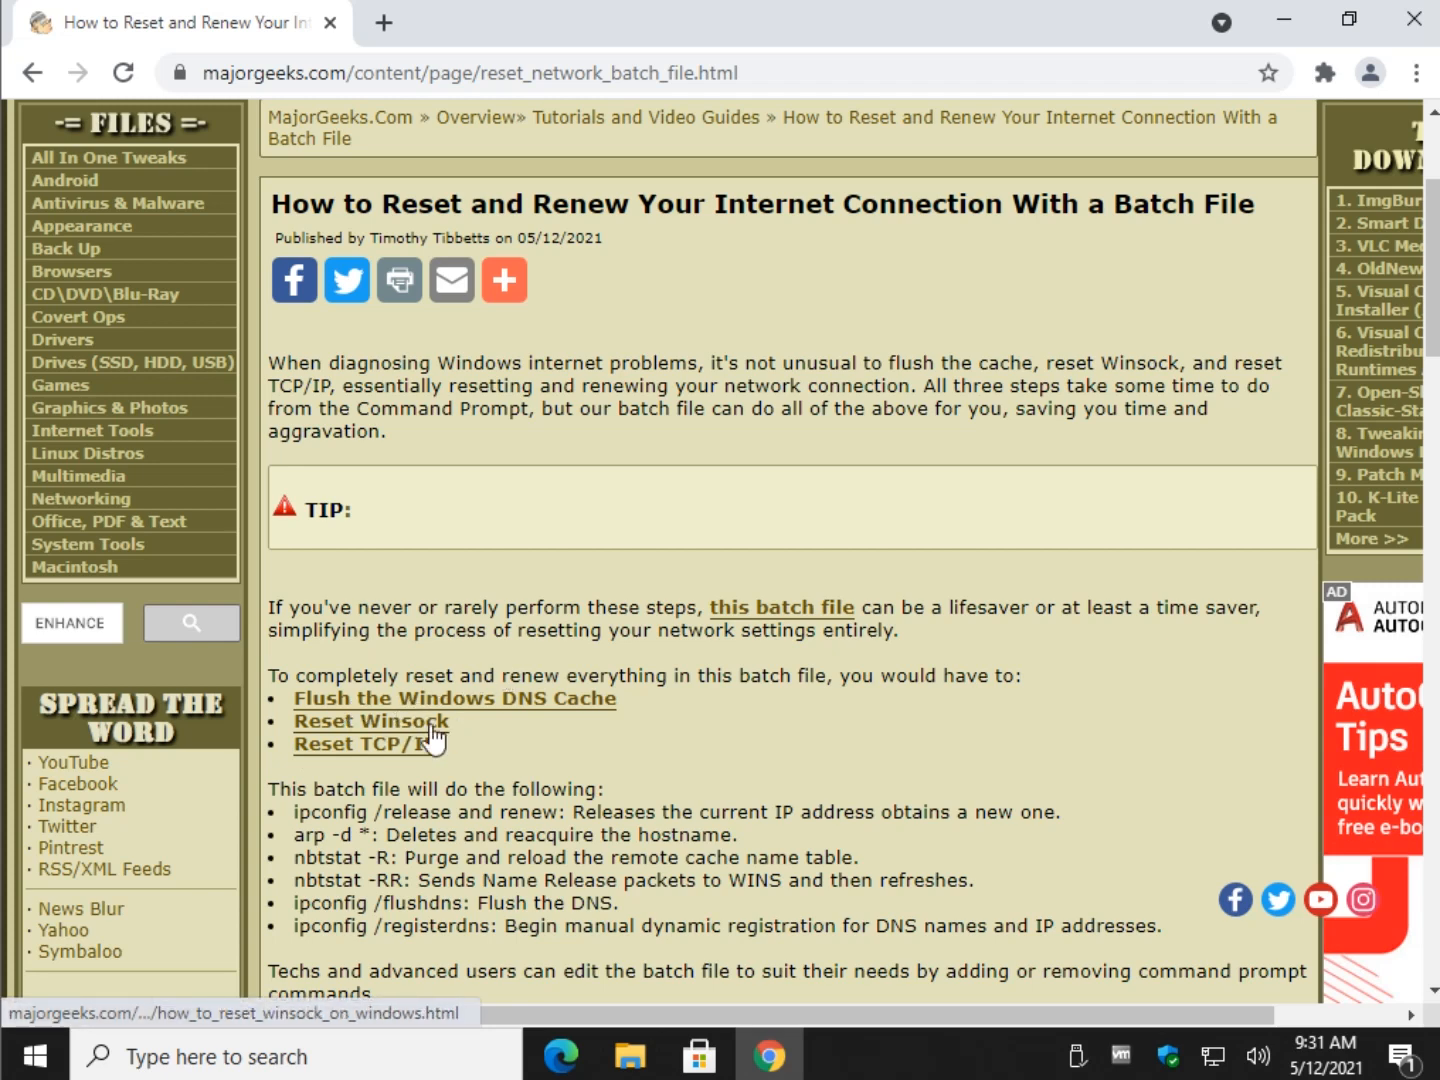
Step: Launch an administrator PowerShell window, approve UAC, glance at the DNS flushing article, then close PowerShell
scroll(down, 3)
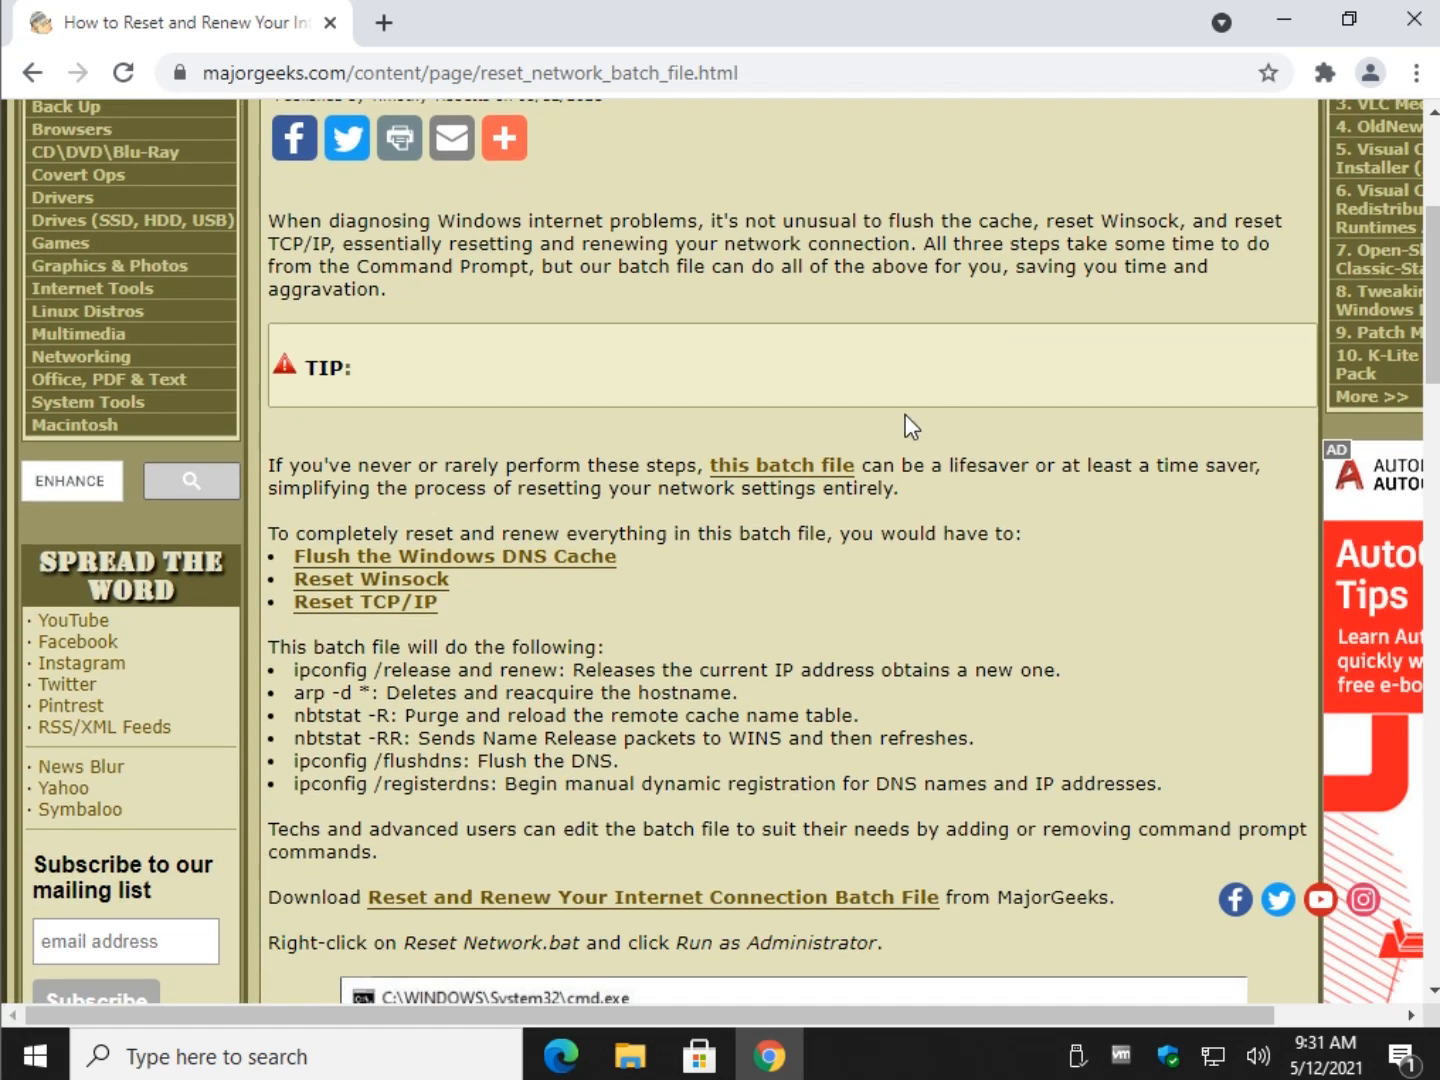
mouse_move(700, 424)
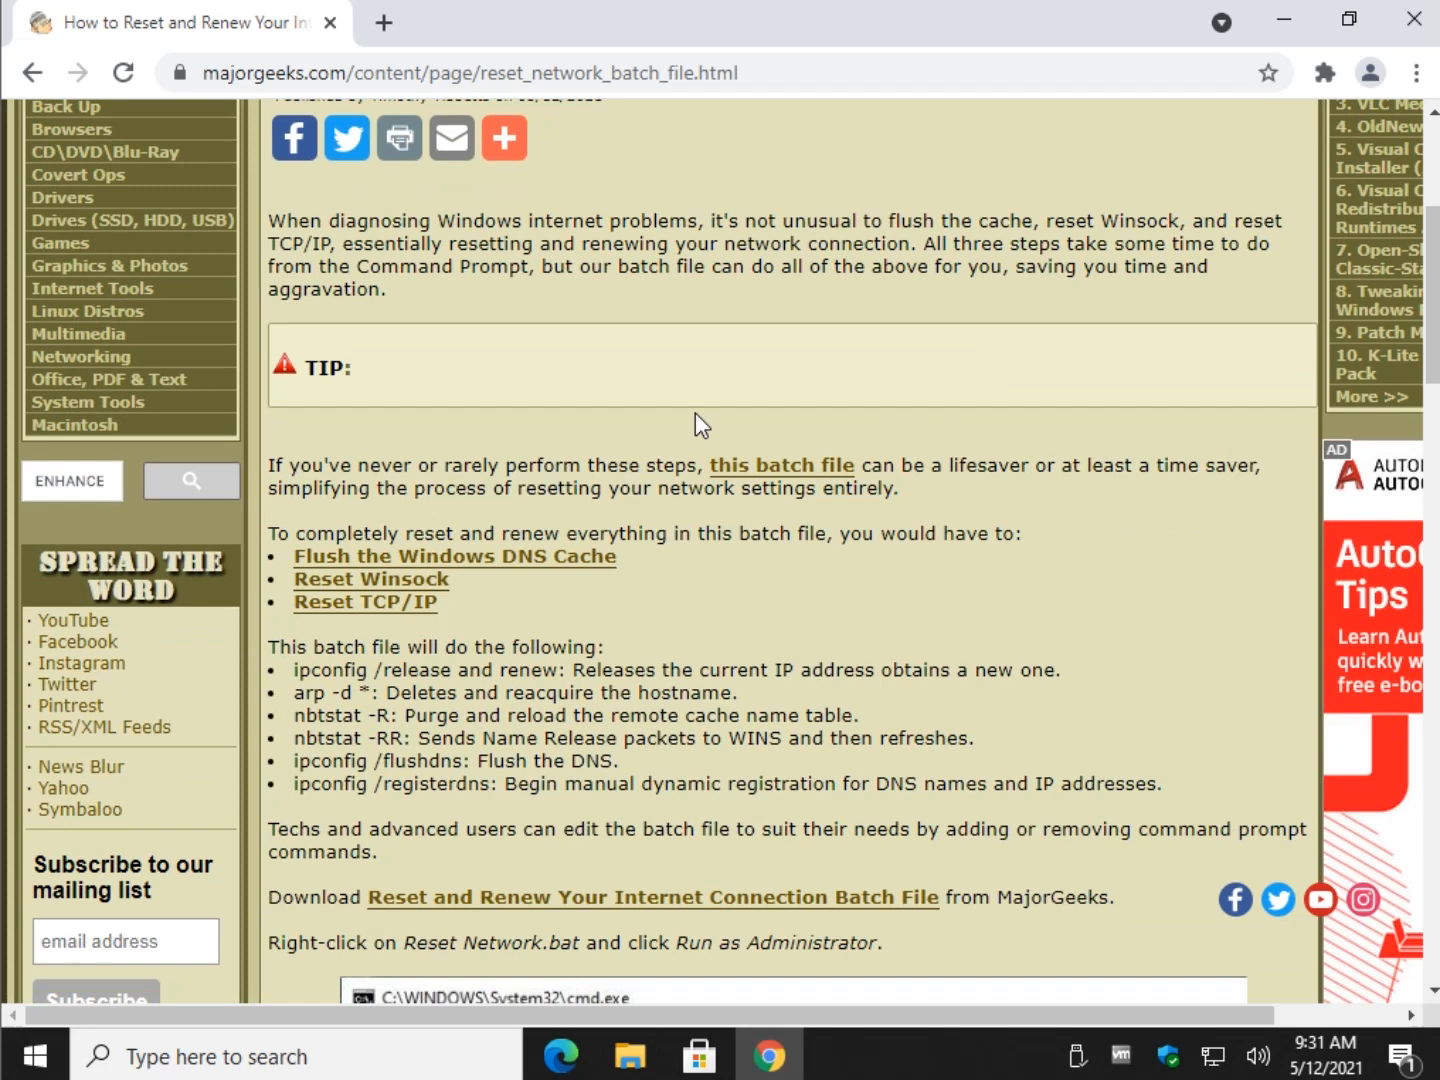
mouse_move(440, 564)
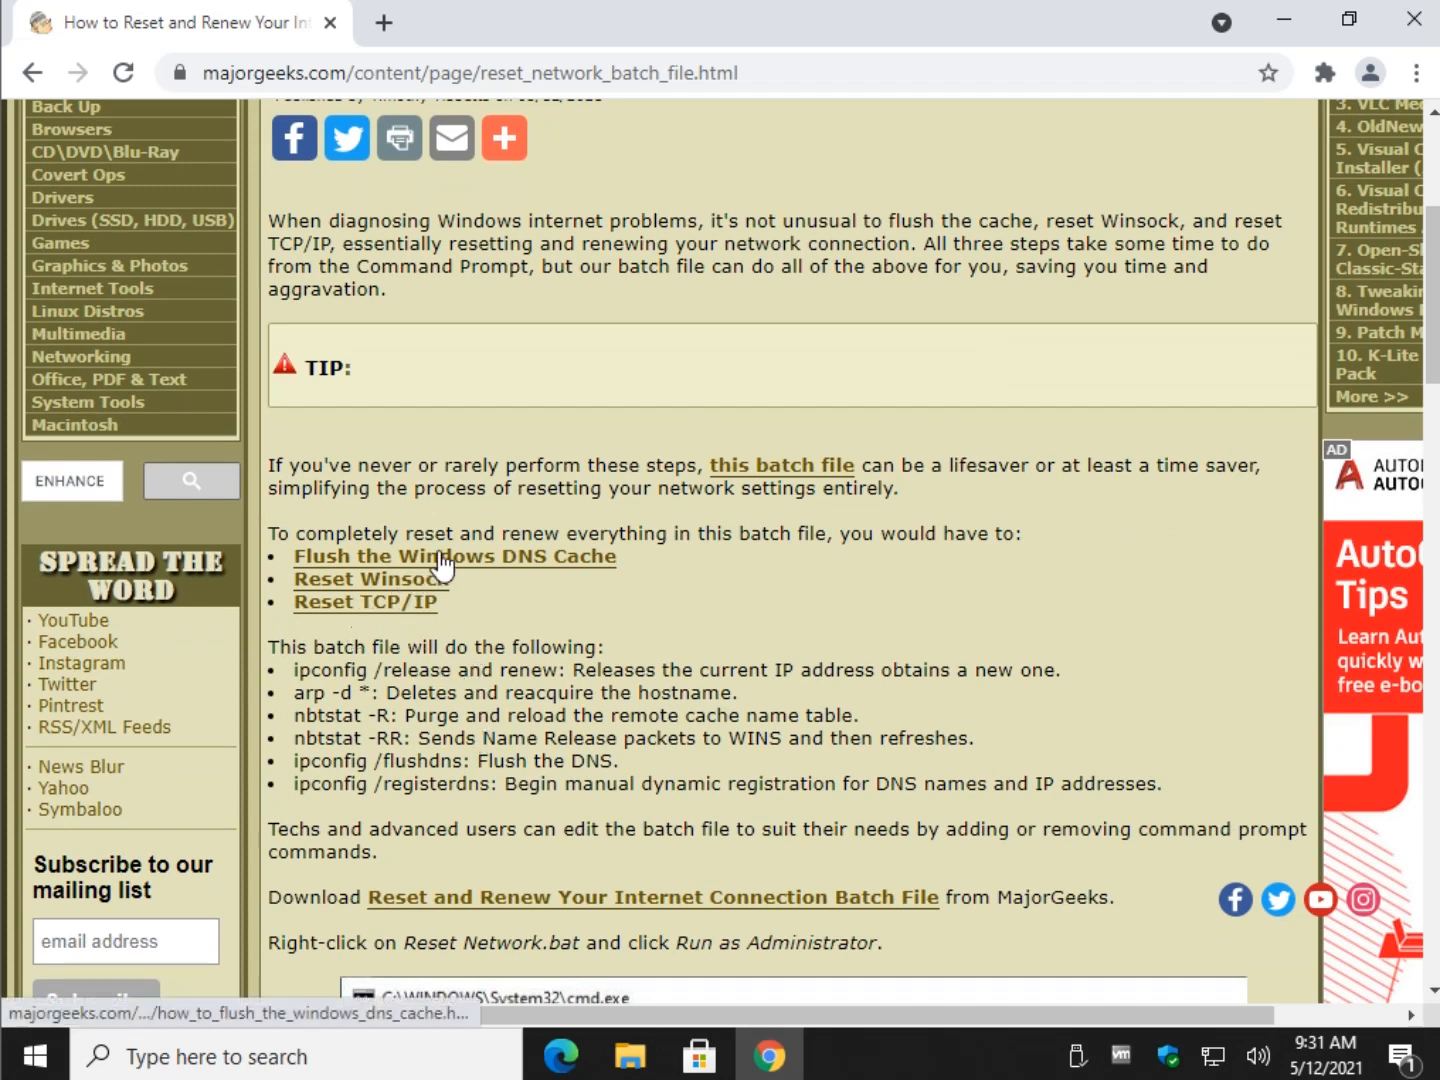
mouse_move(490, 604)
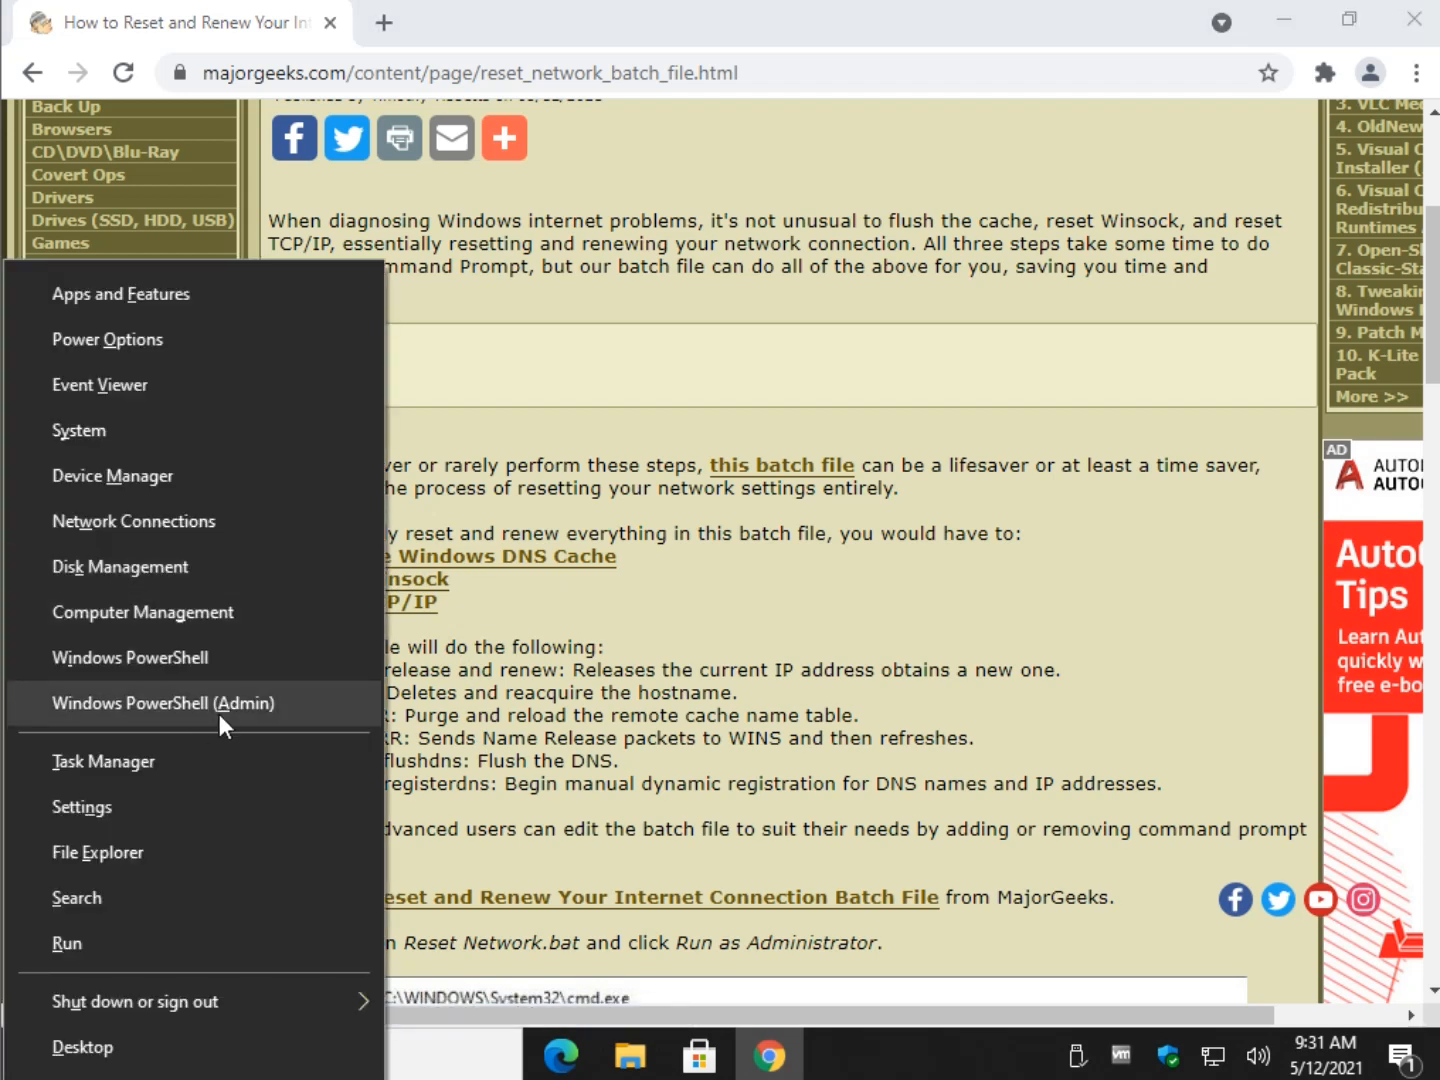
click(158, 704)
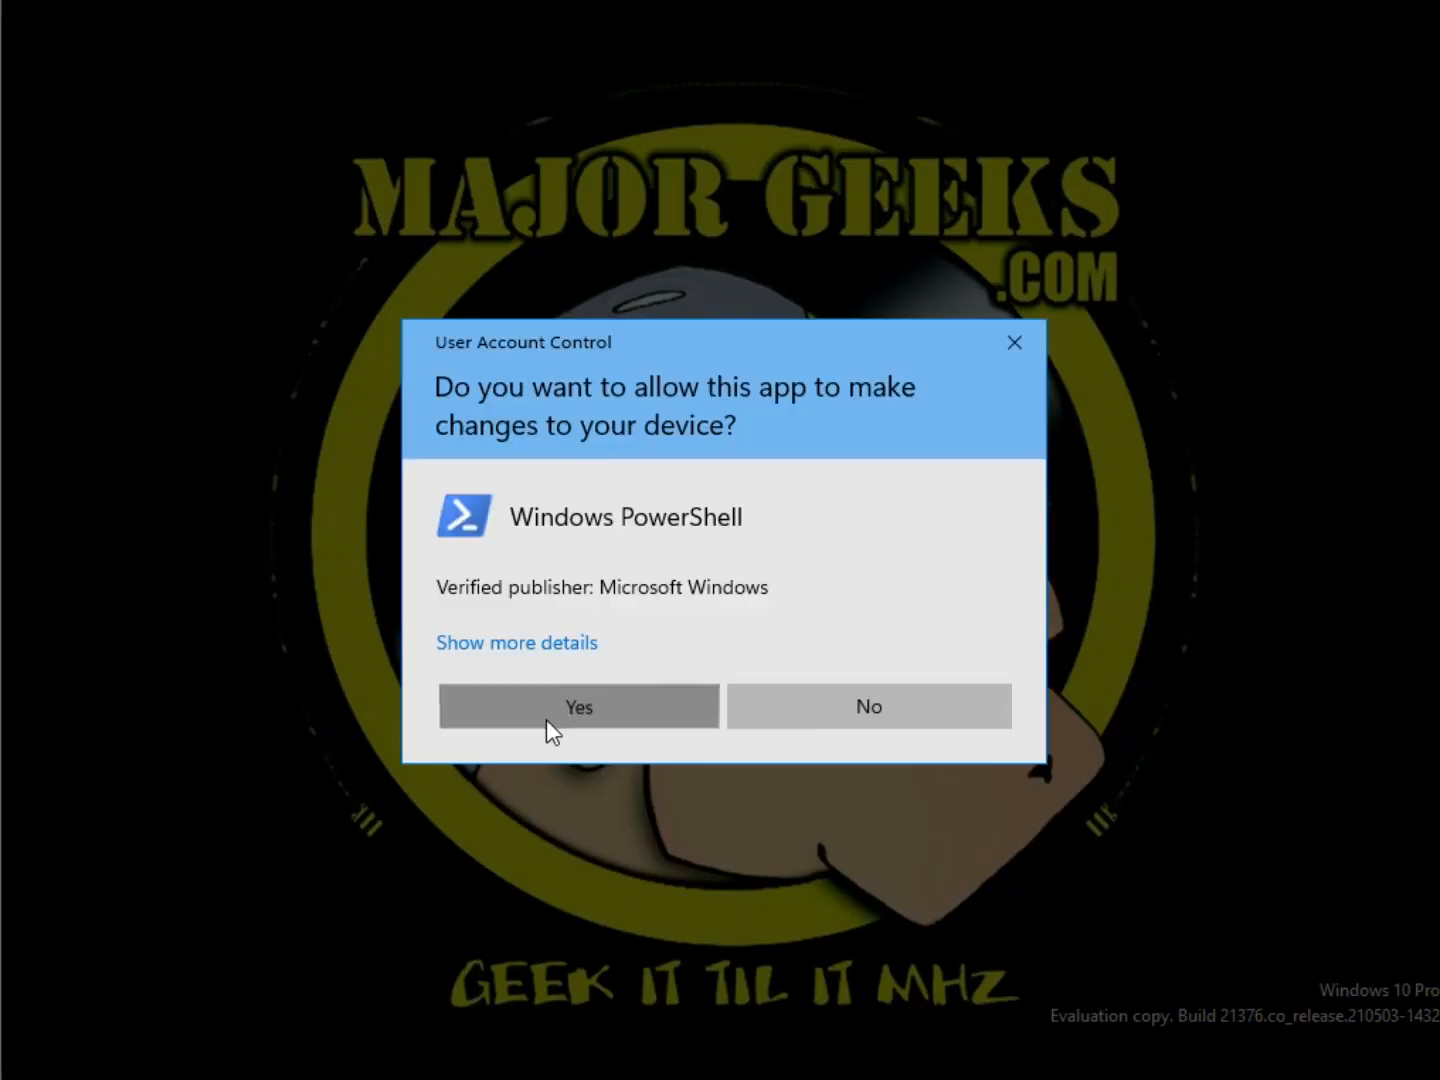
click(578, 706)
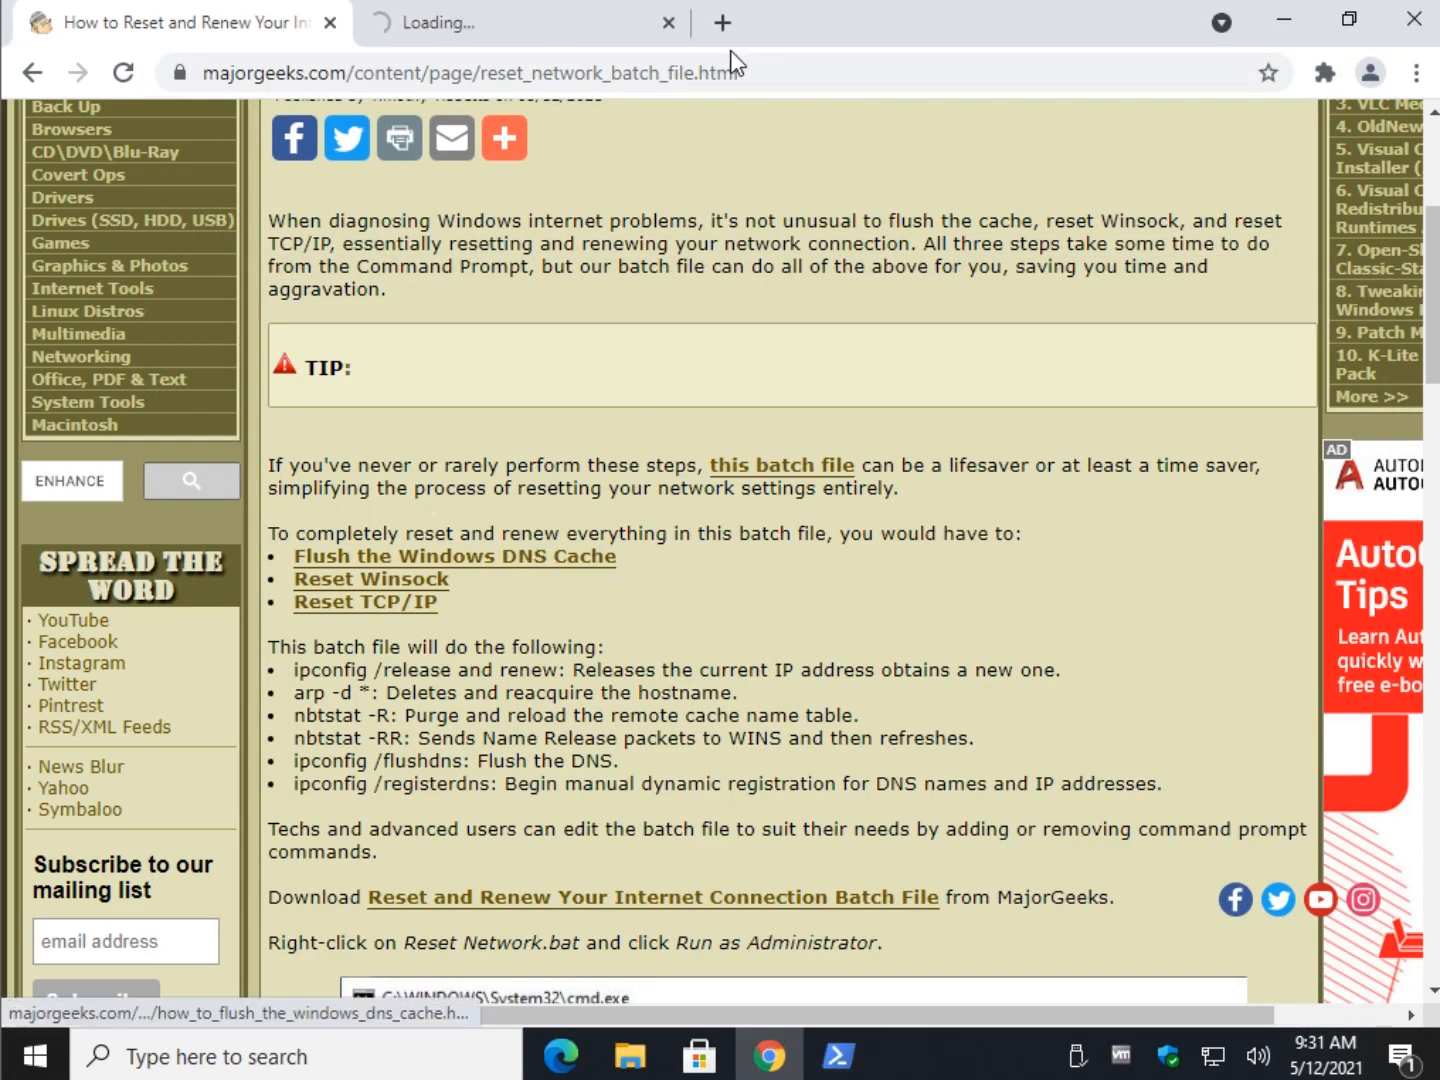
click(454, 556)
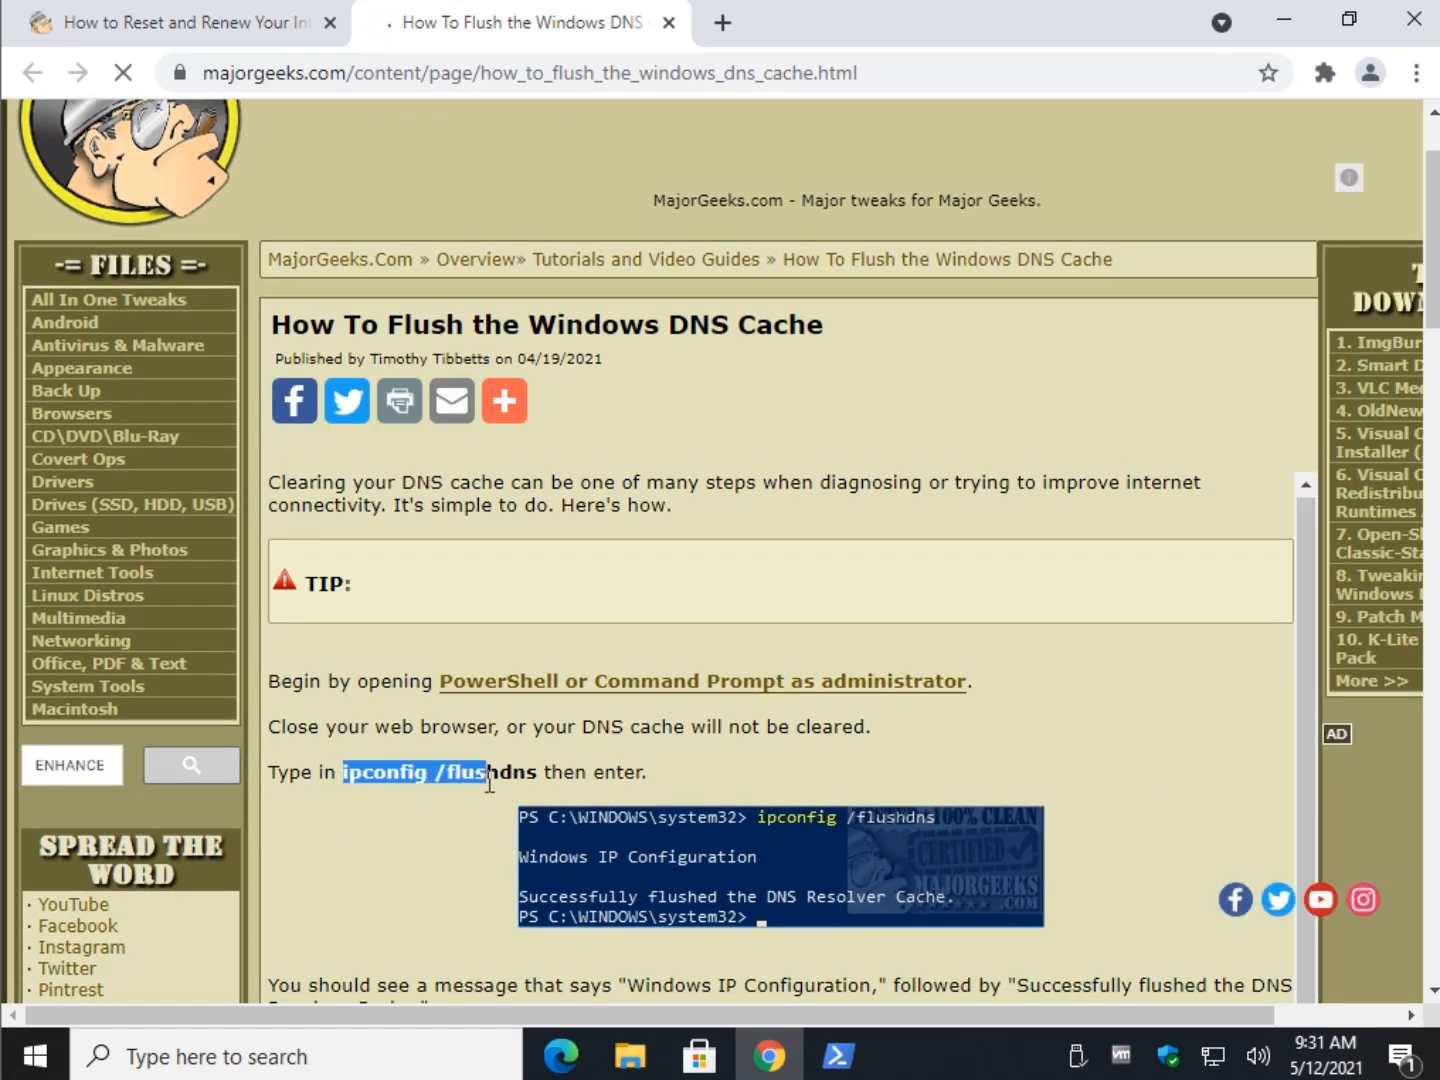
click(838, 1056)
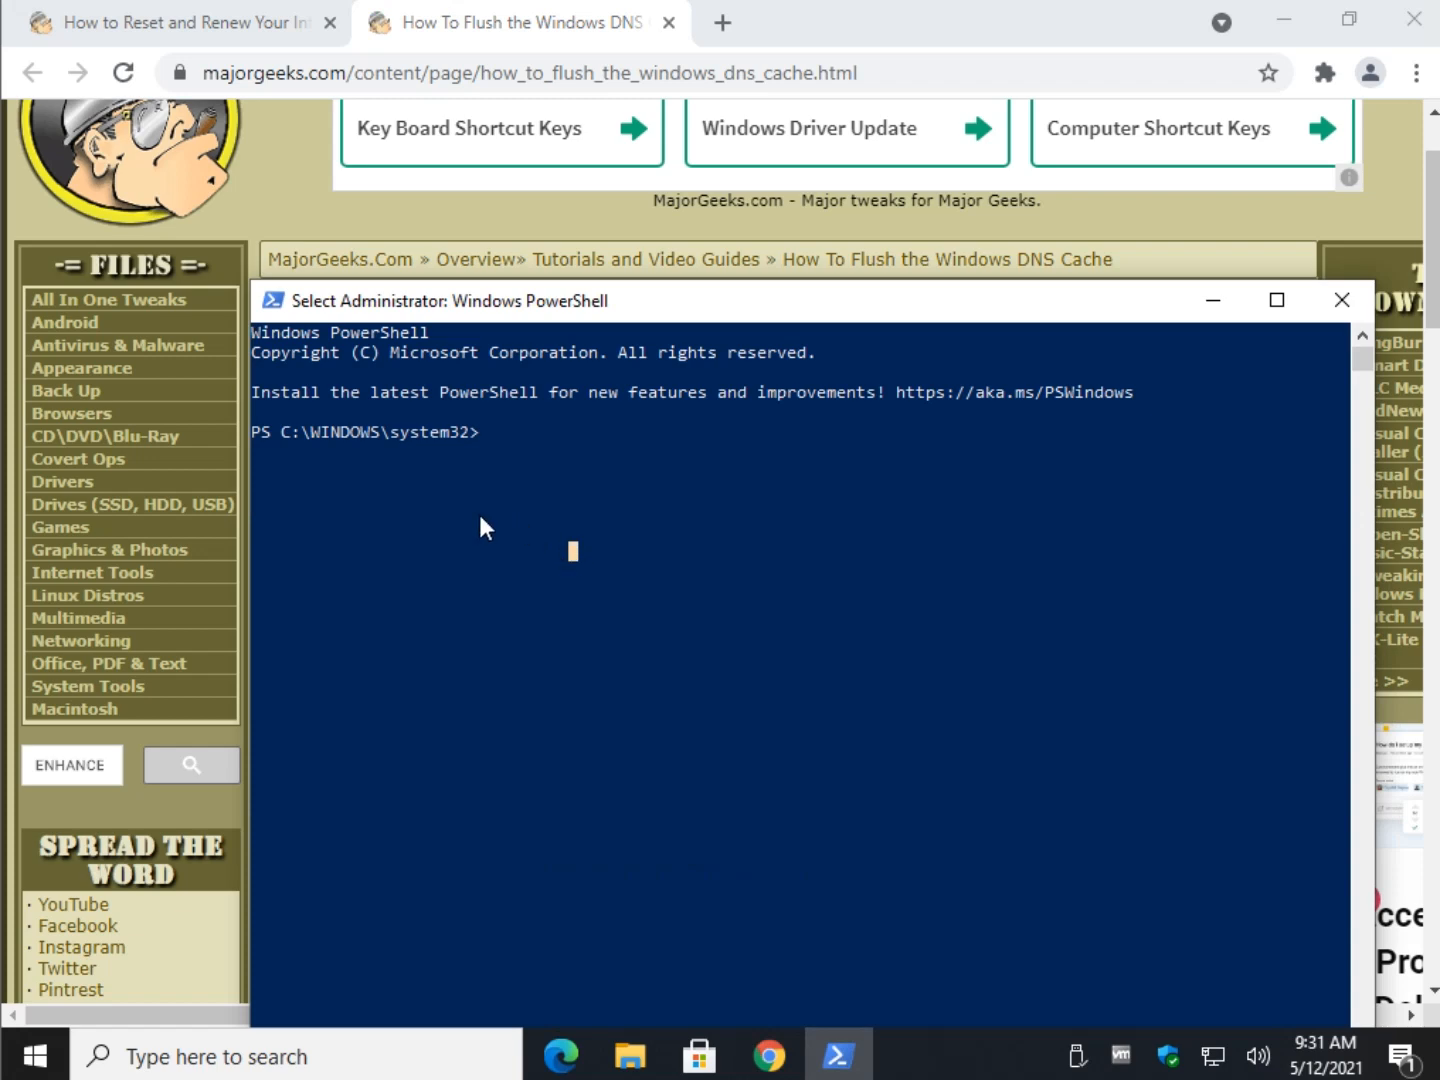
click(1340, 300)
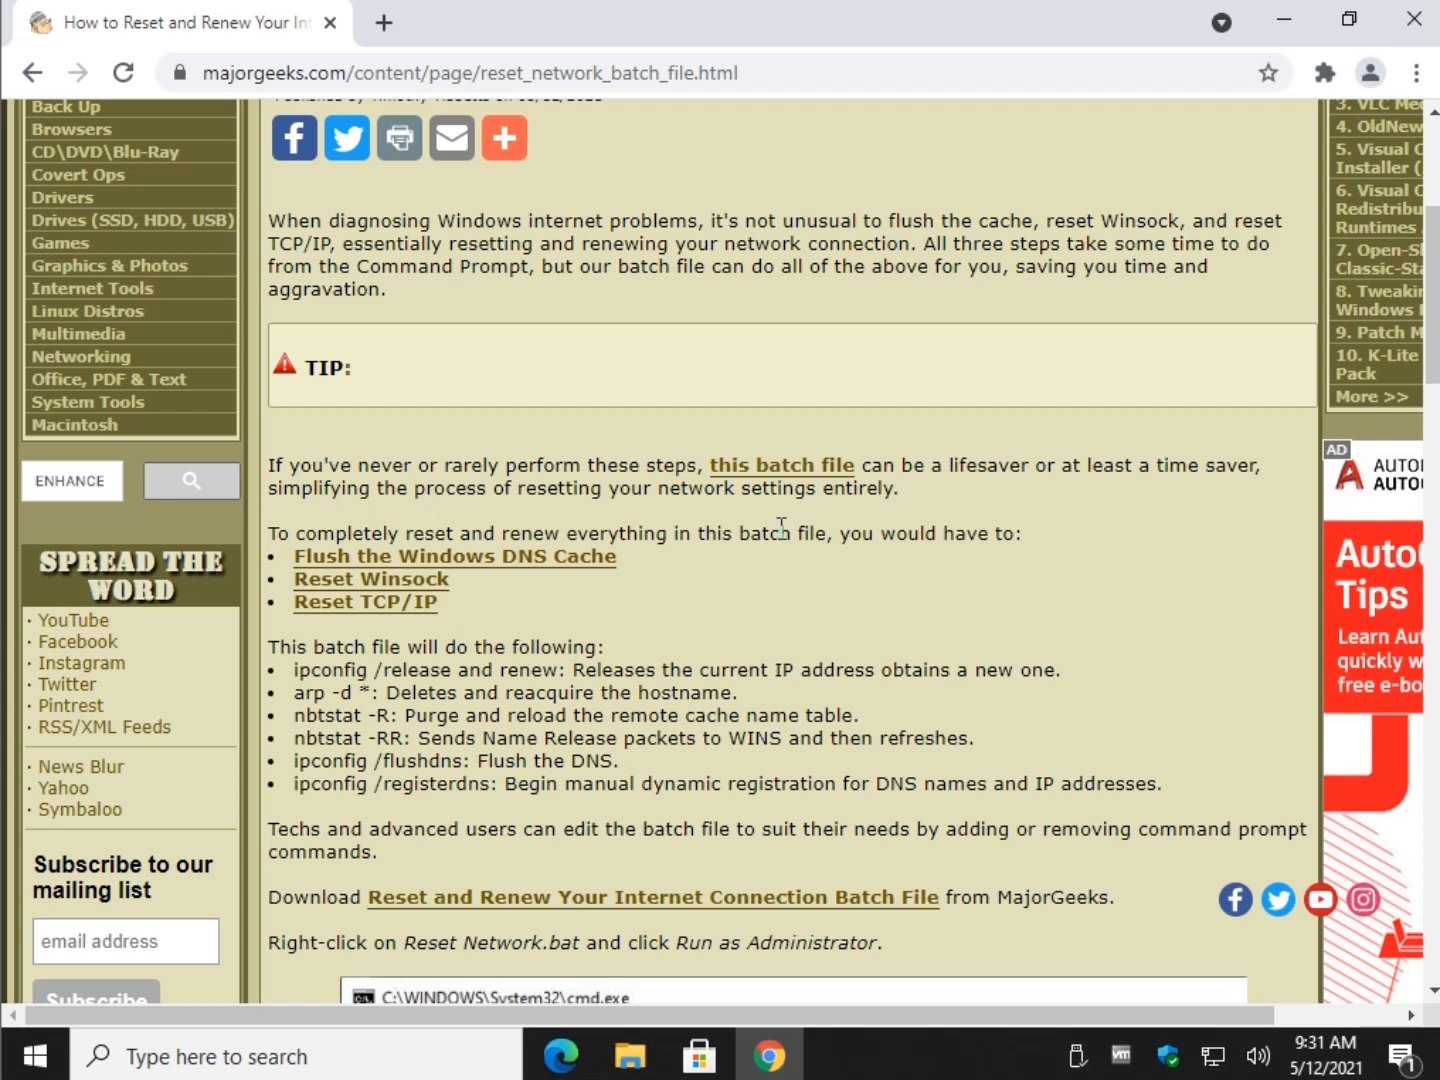
mouse_move(782, 466)
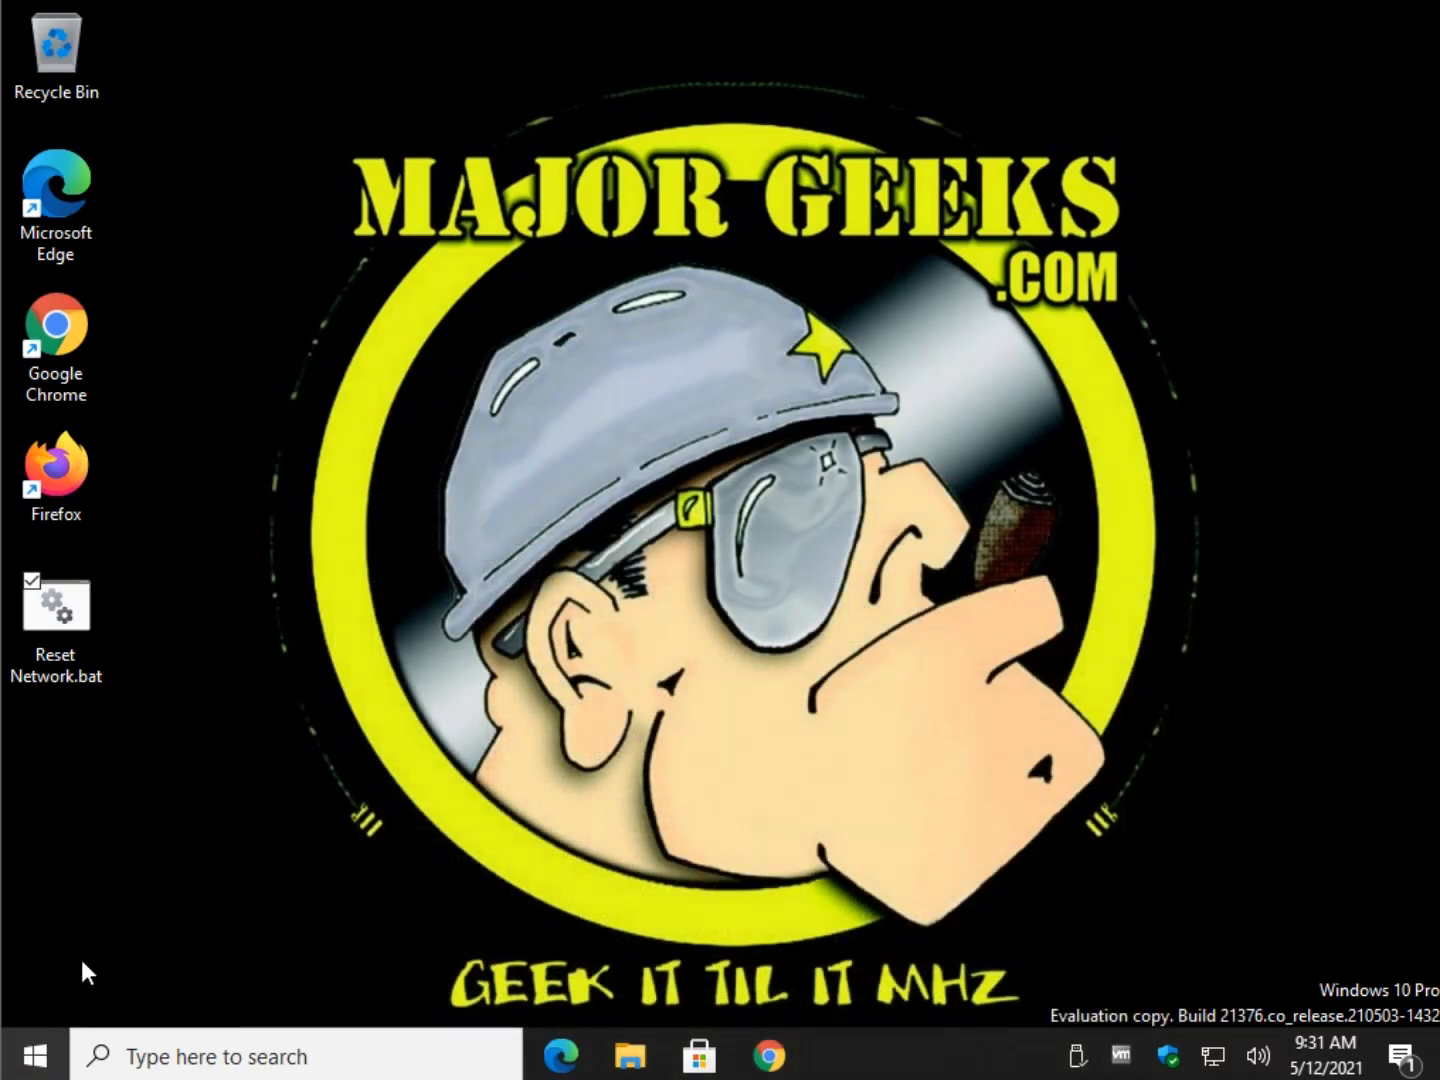
Step: Run Reset Network.bat from the desktop as administrator, approve UAC and let the script complete
click(56, 604)
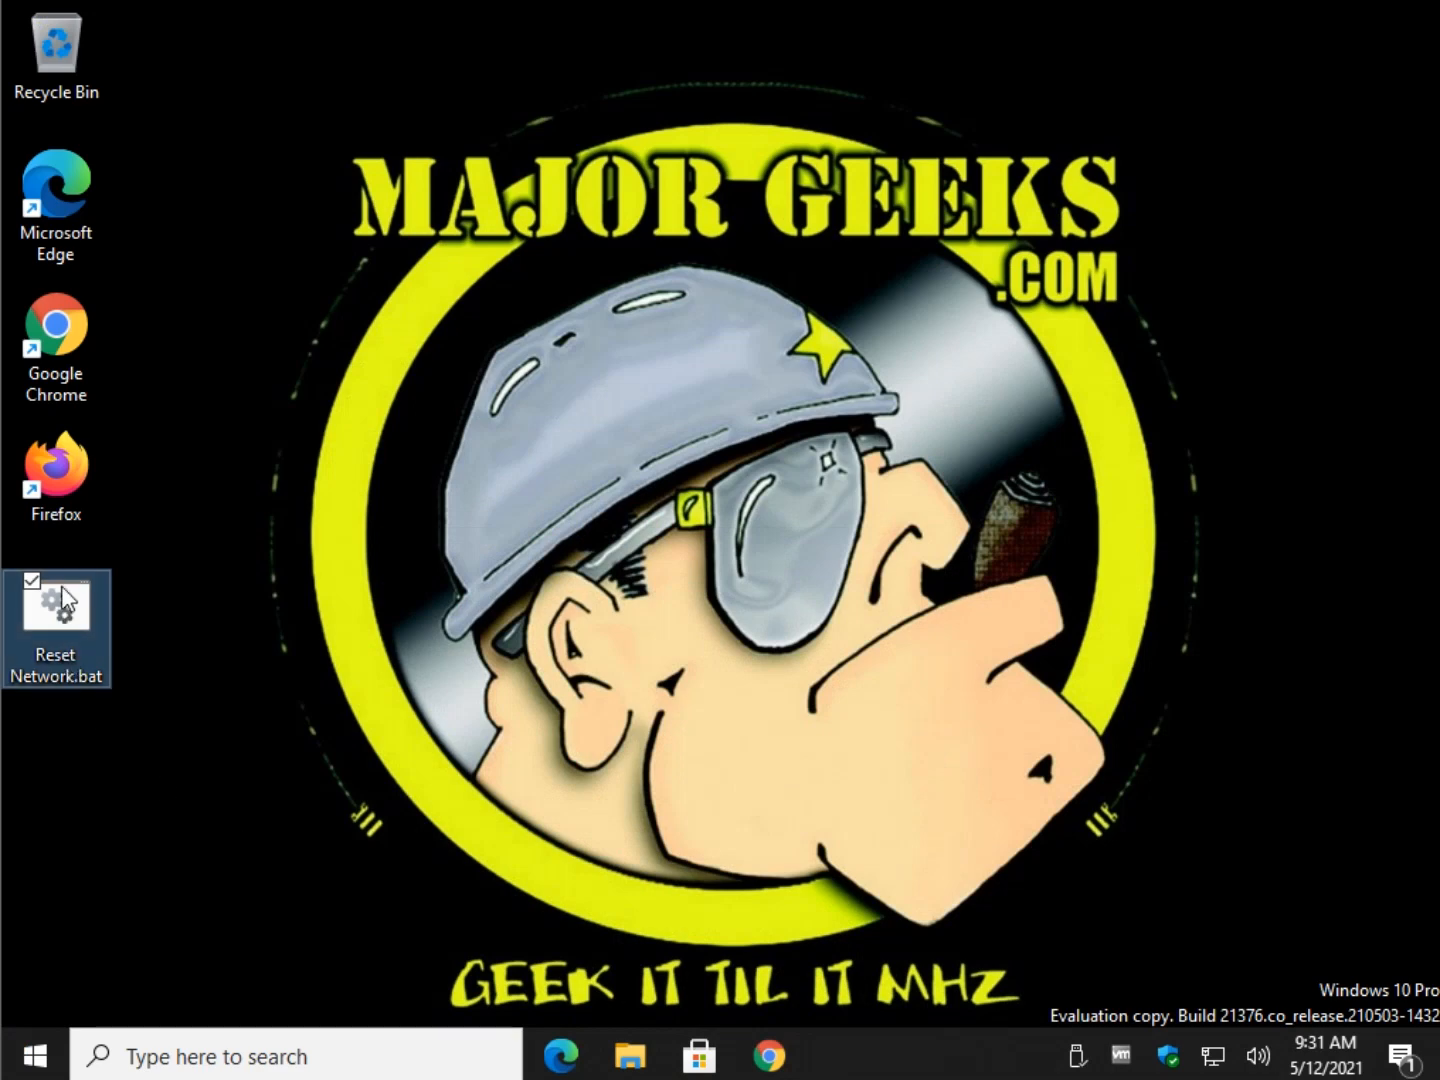
right_click(56, 604)
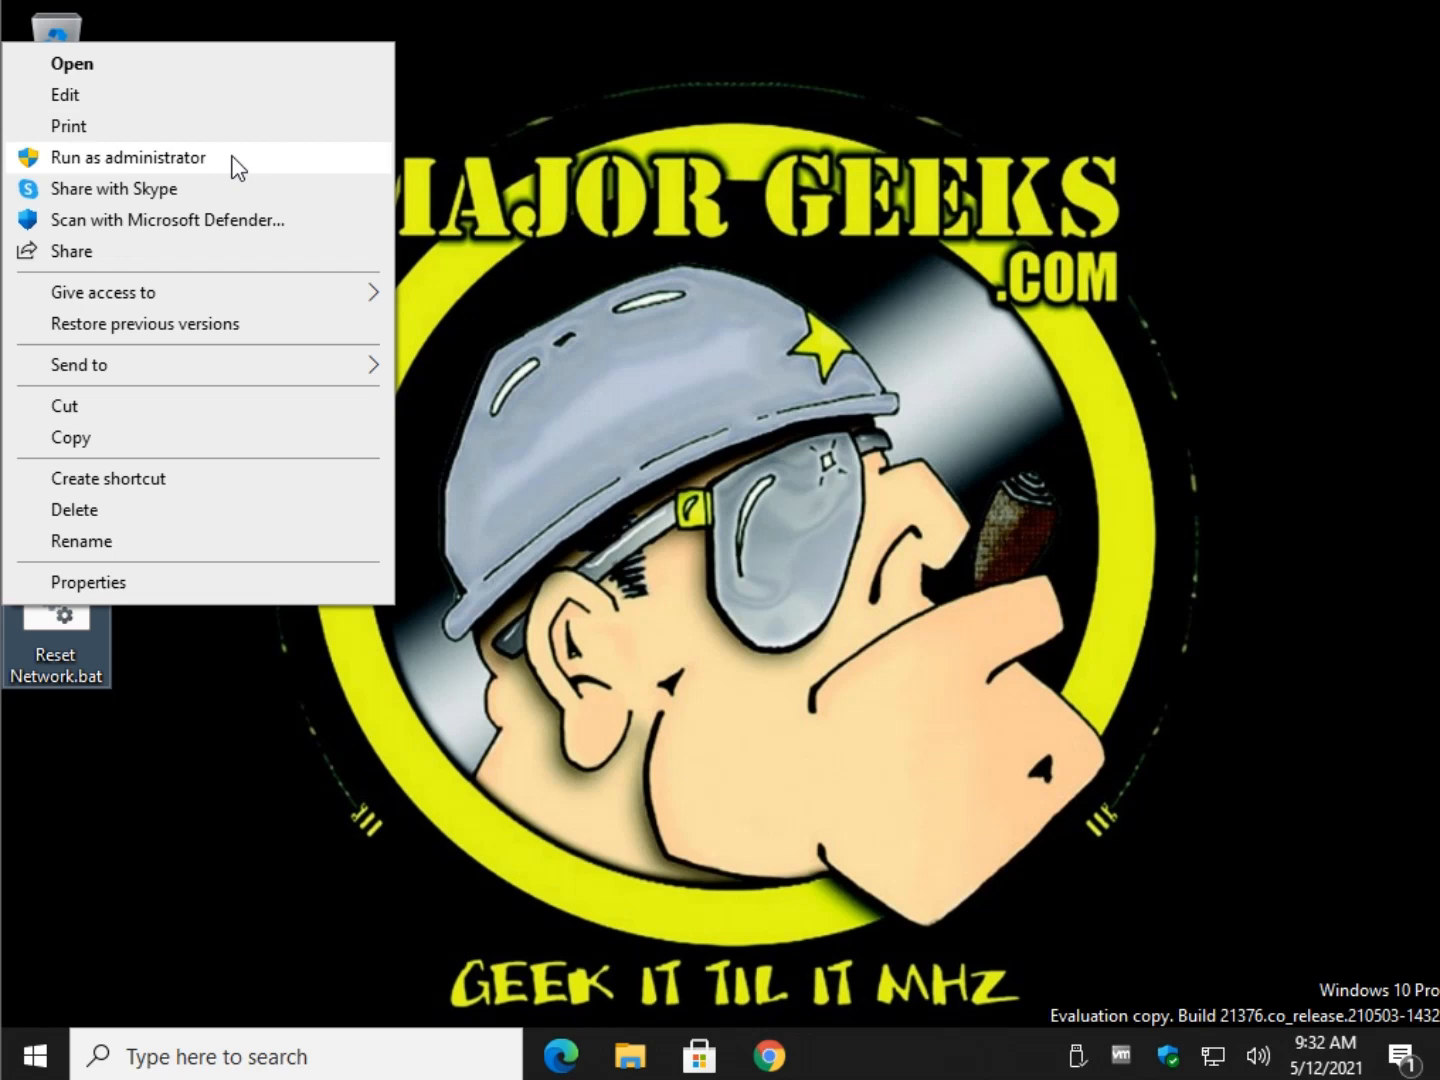
click(128, 156)
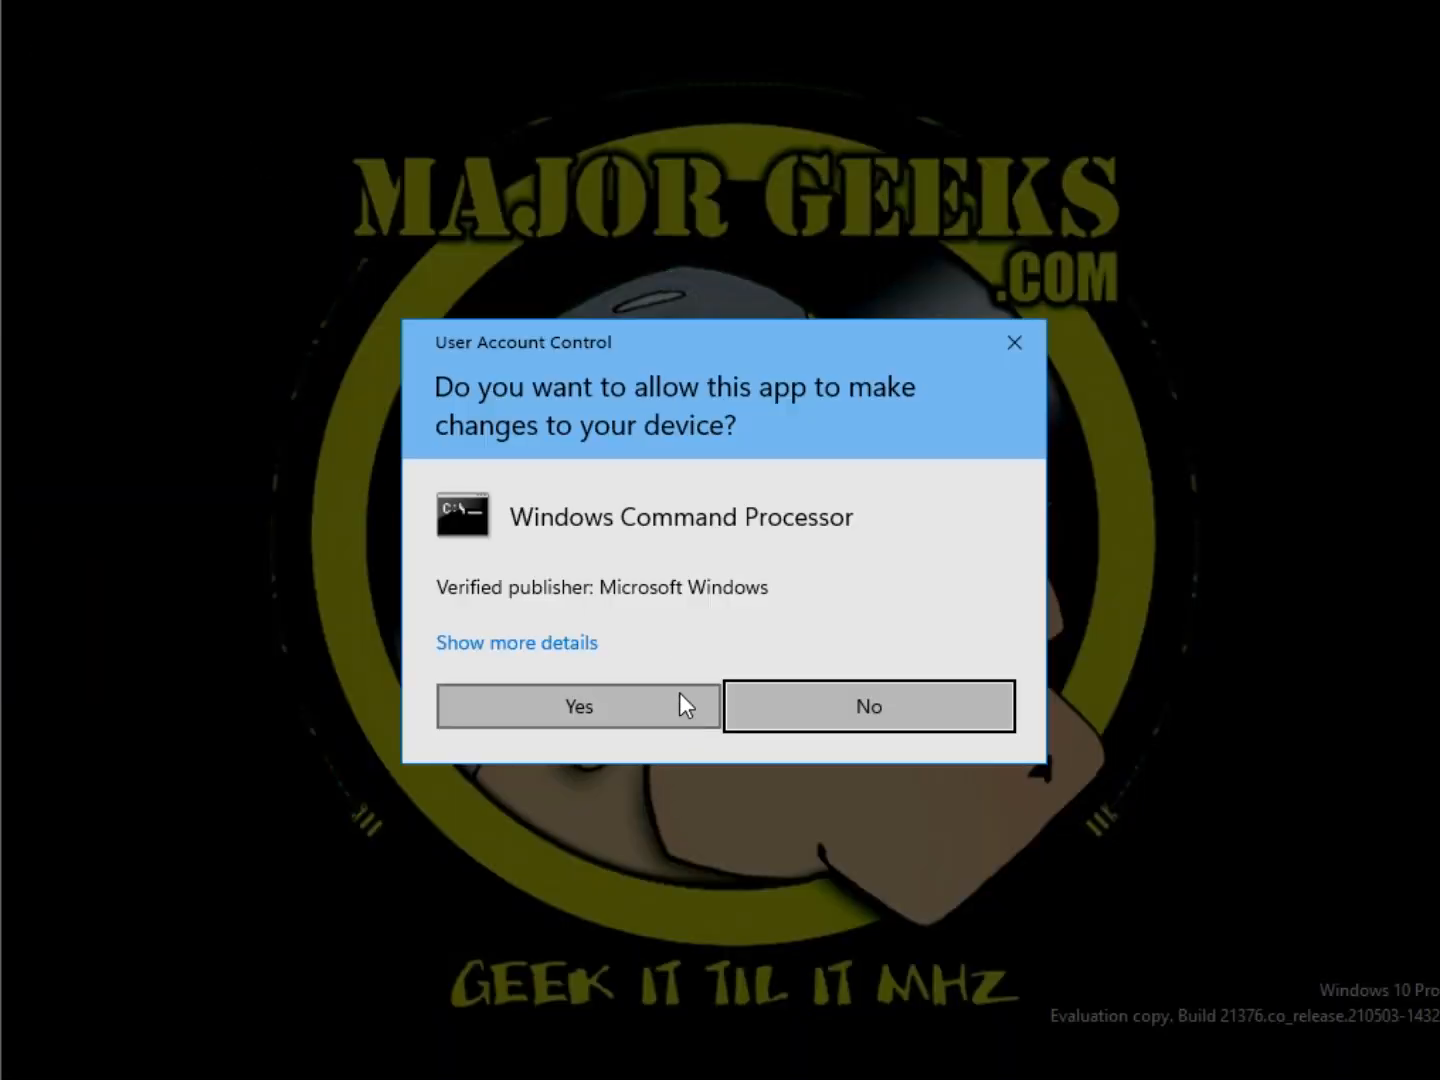
click(578, 704)
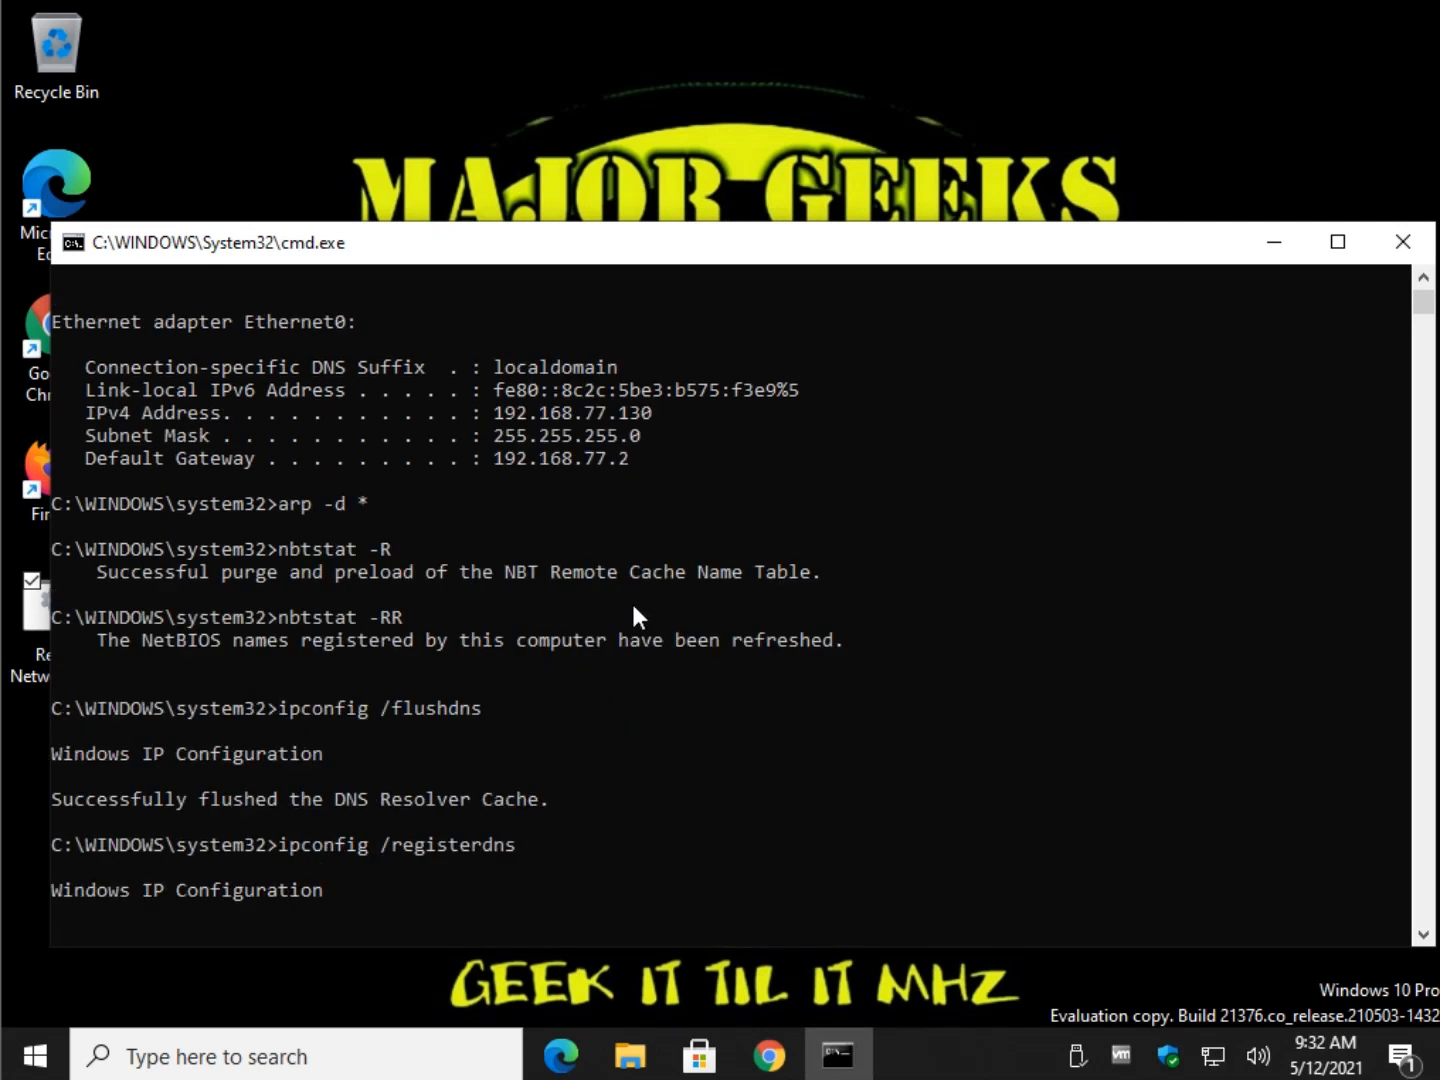
mouse_move(692, 662)
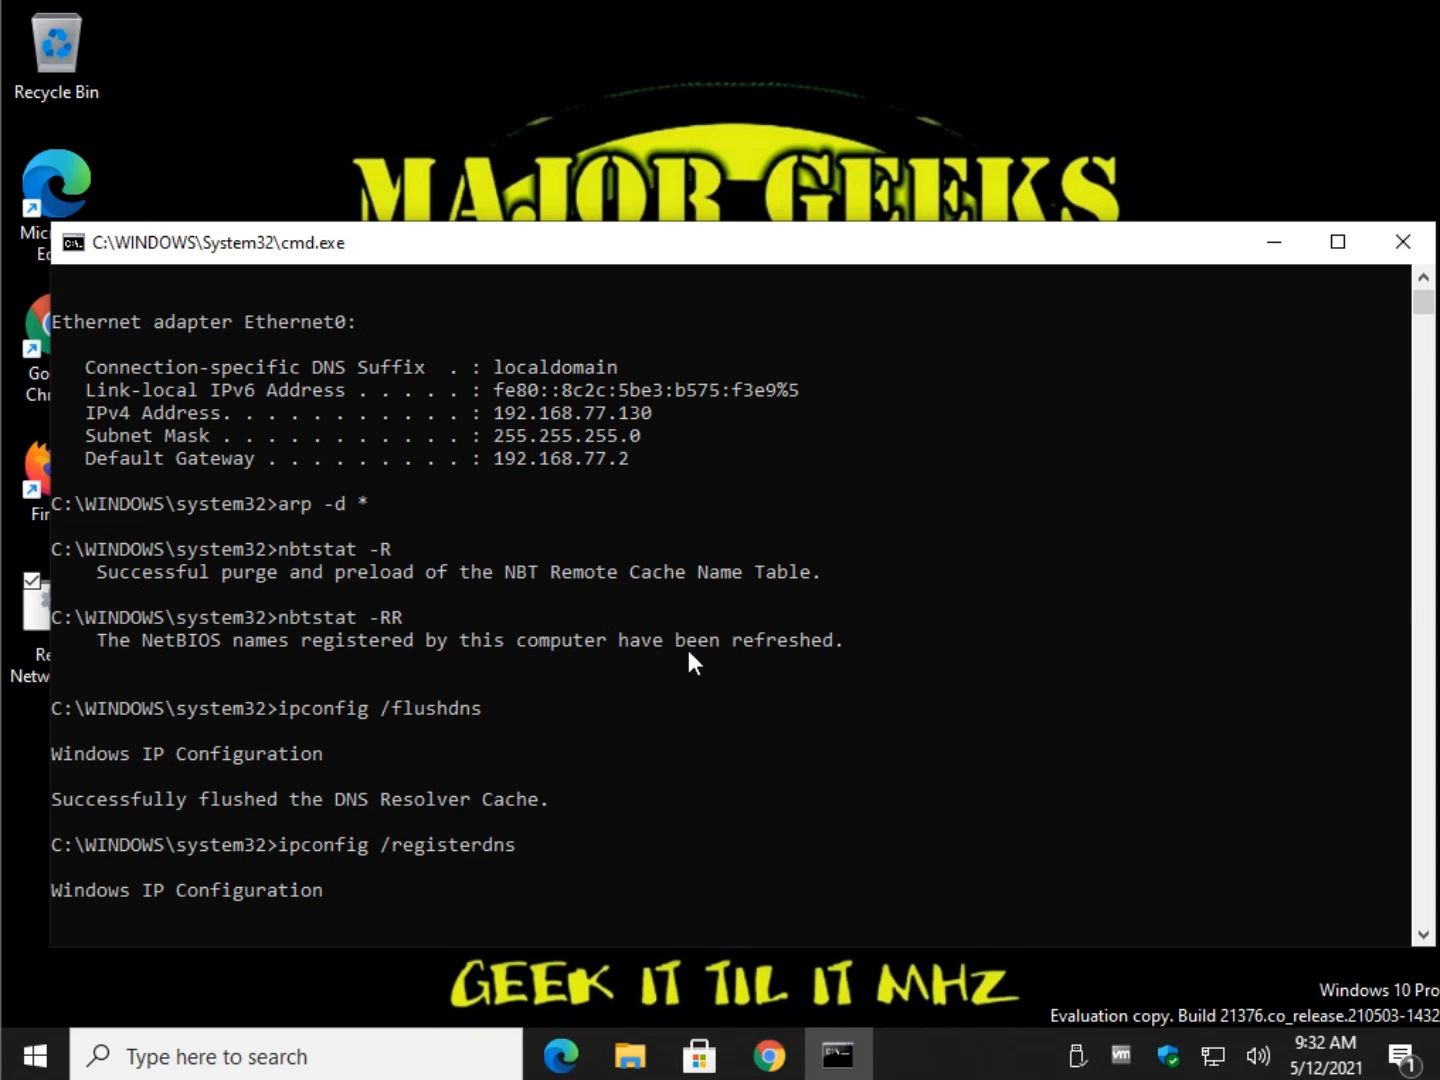
click(1400, 242)
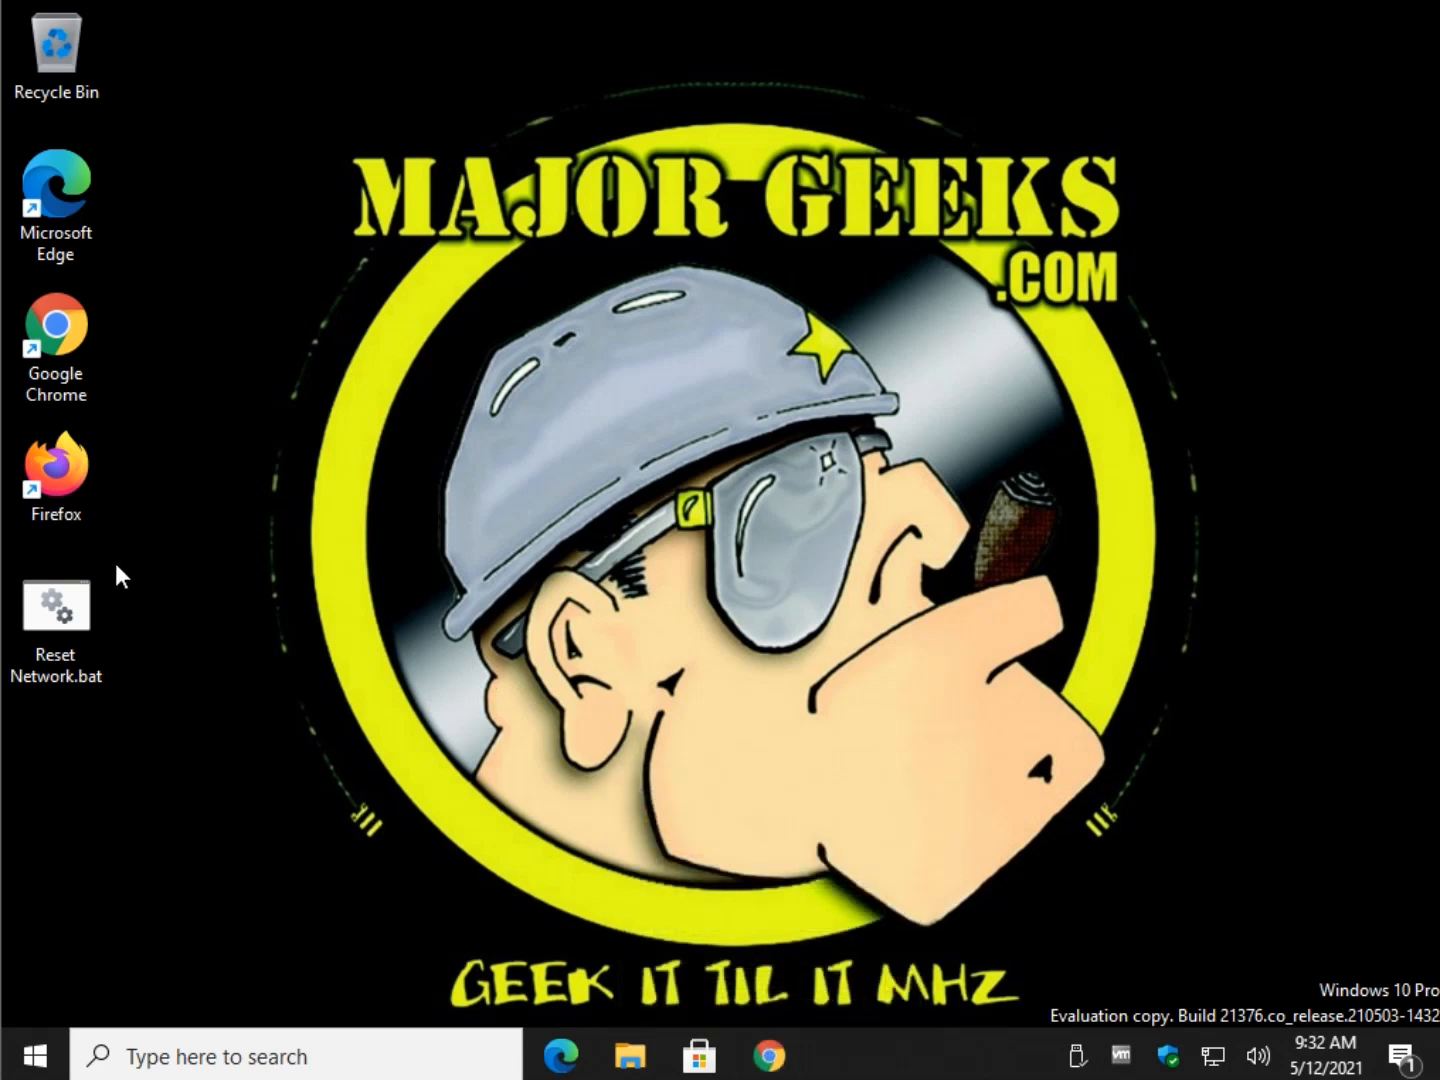
Step: Restore Chrome from the taskbar showing the MajorGeeks reset-and-renew batch file article
click(56, 476)
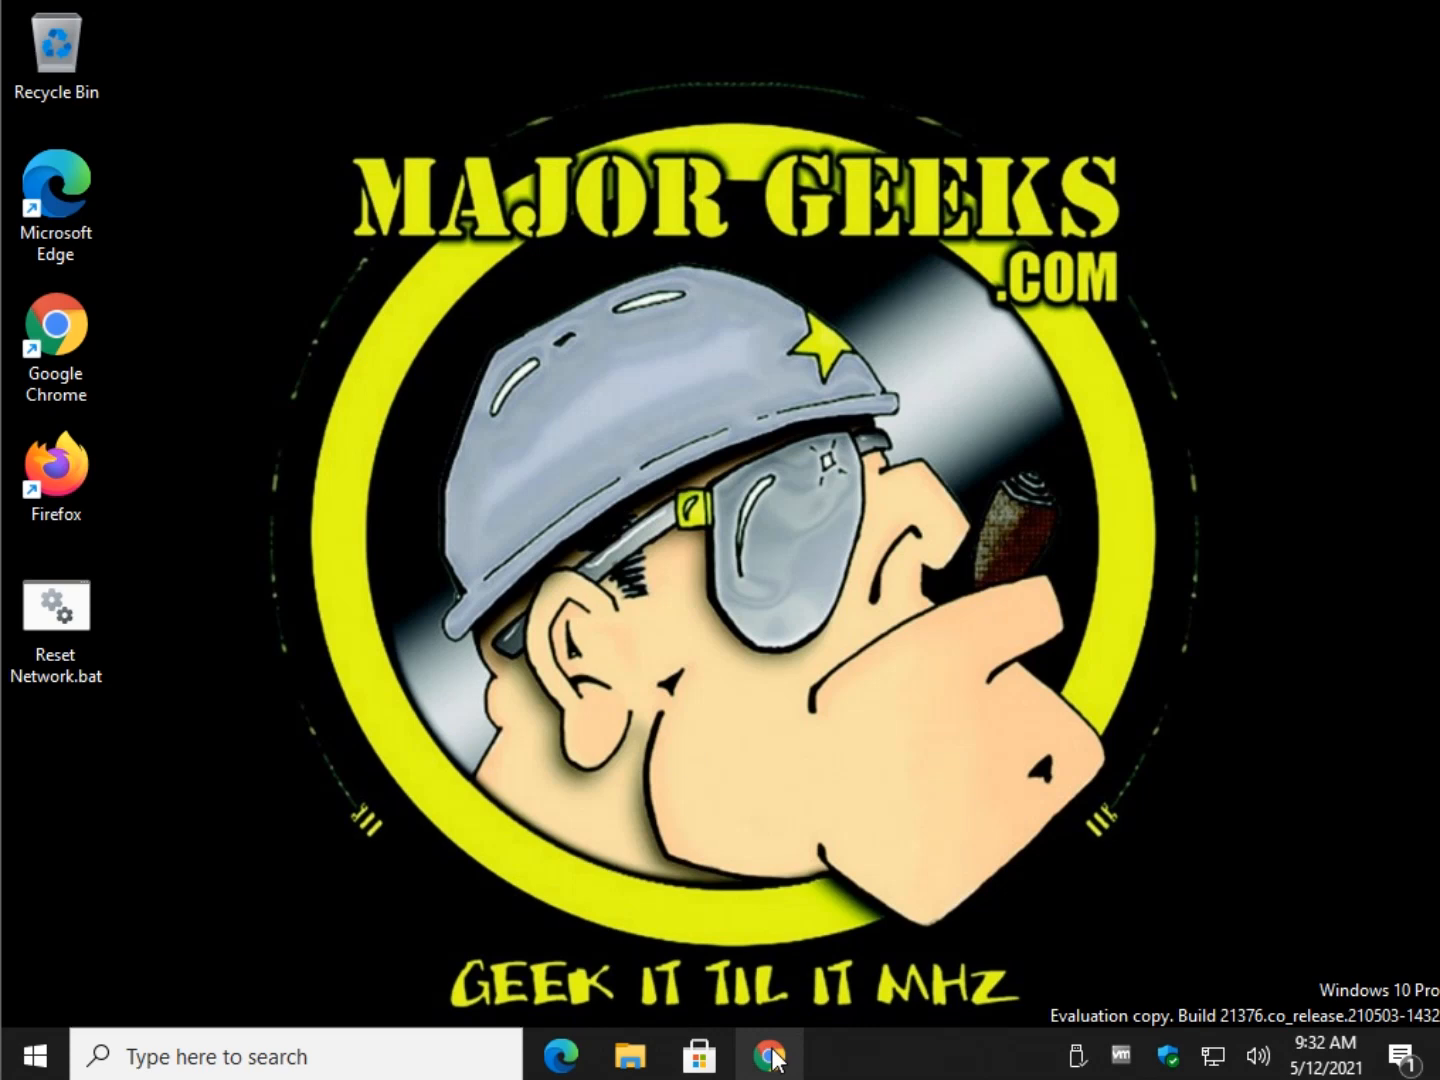
click(768, 1056)
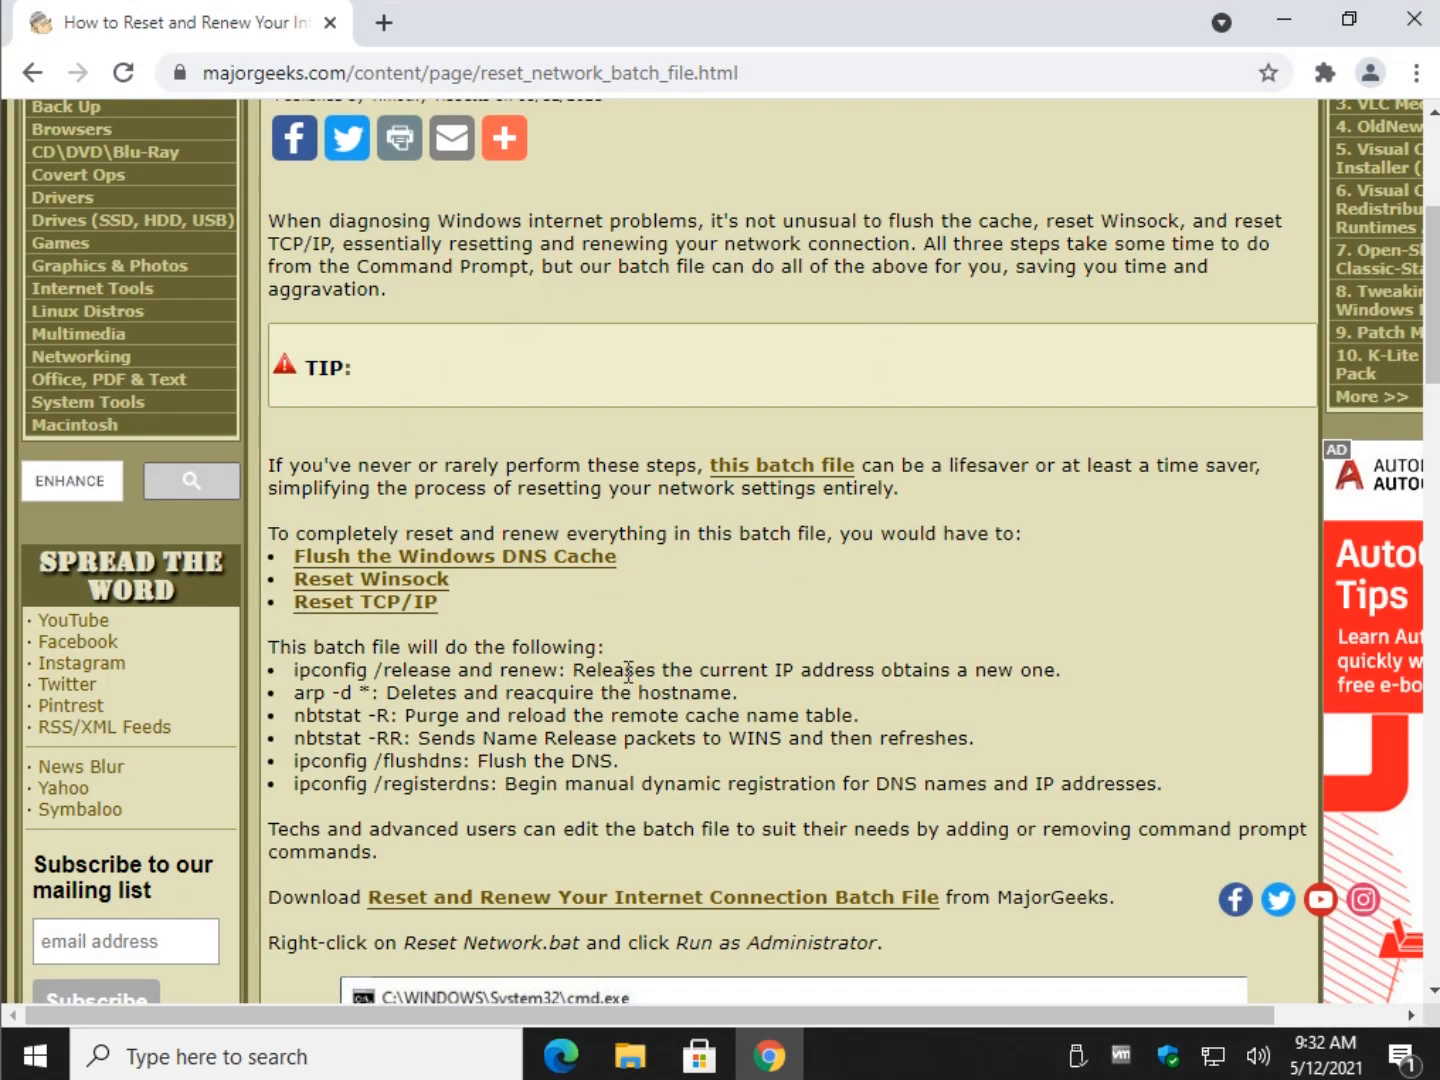
scroll(down, 3)
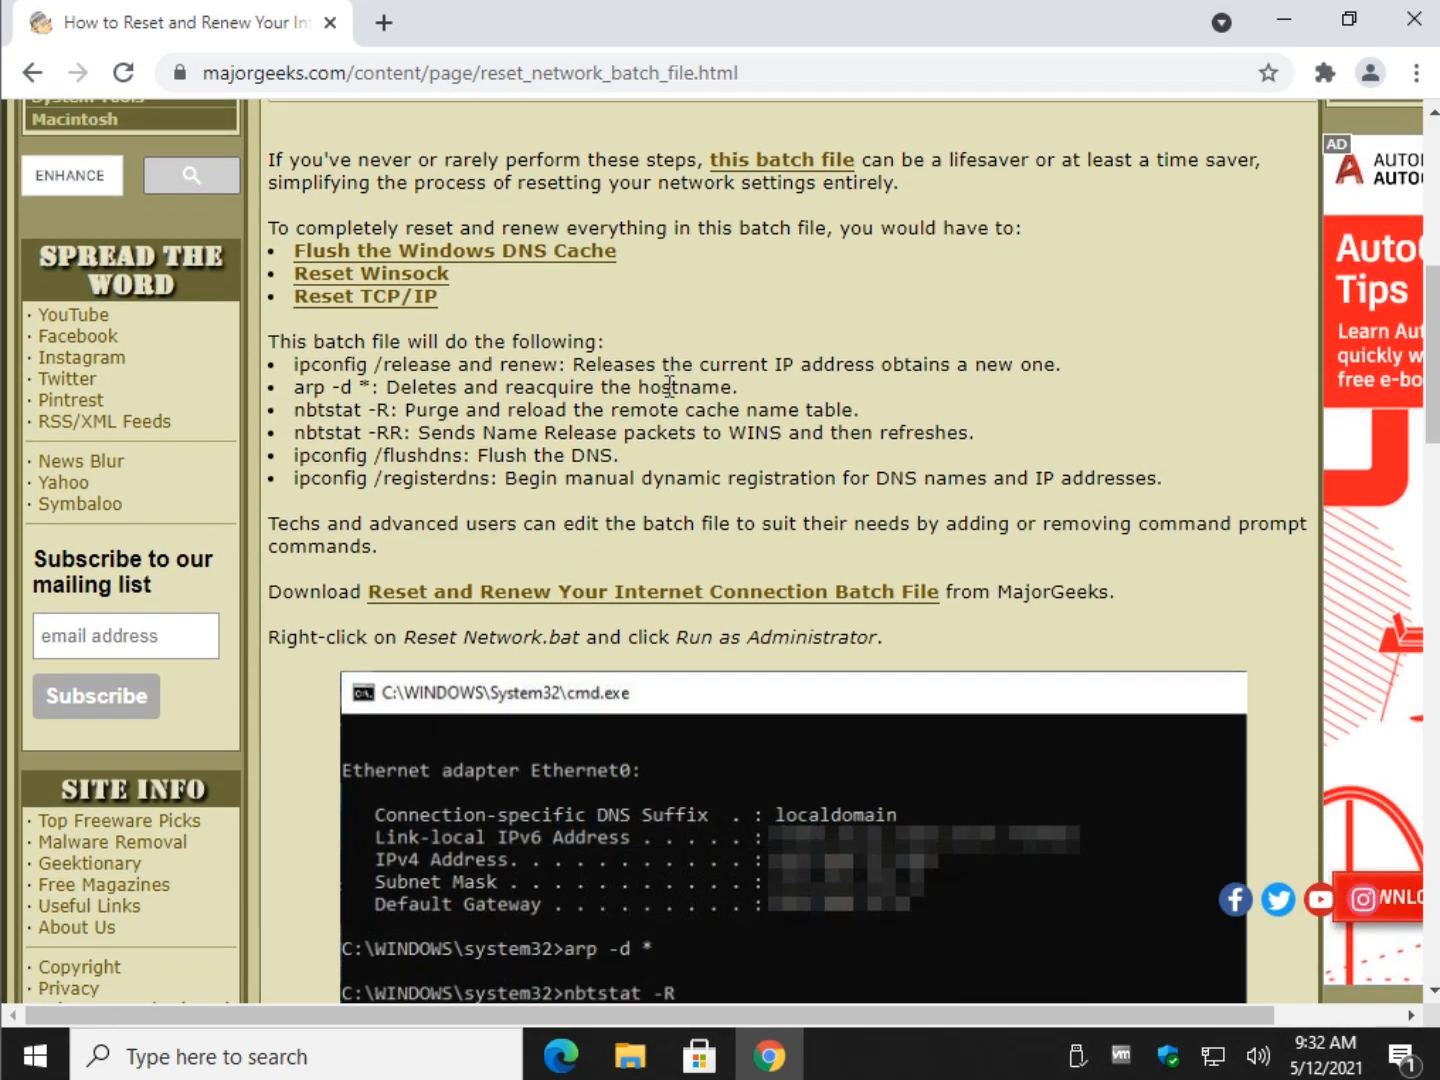
scroll(down, 3)
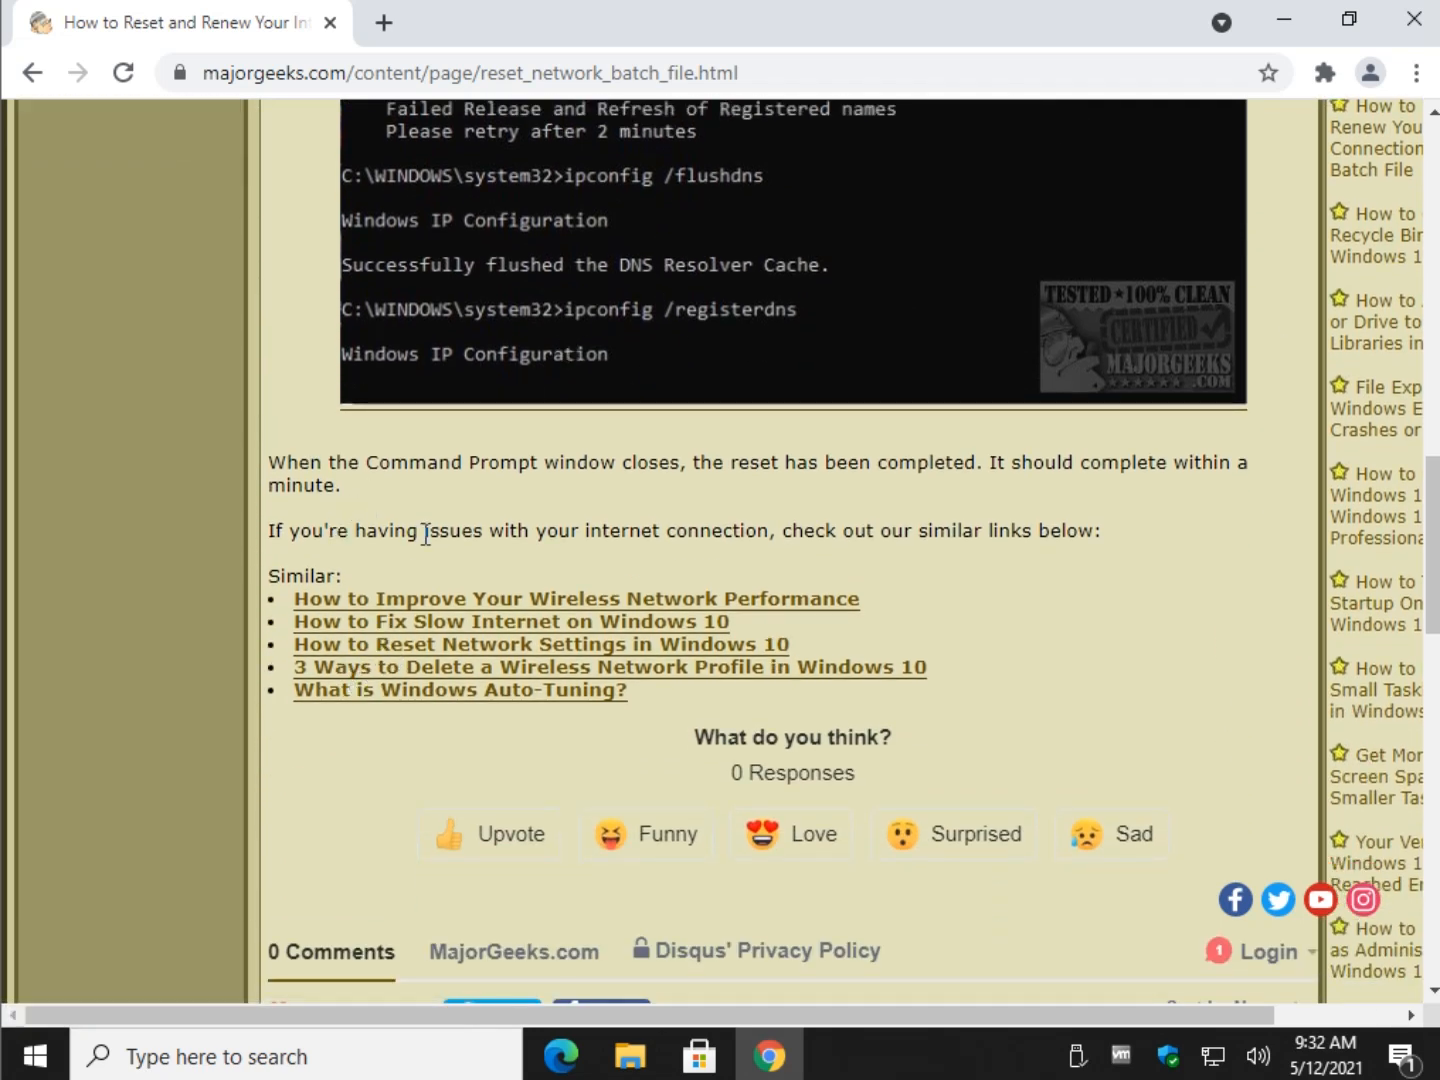
mouse_move(372, 620)
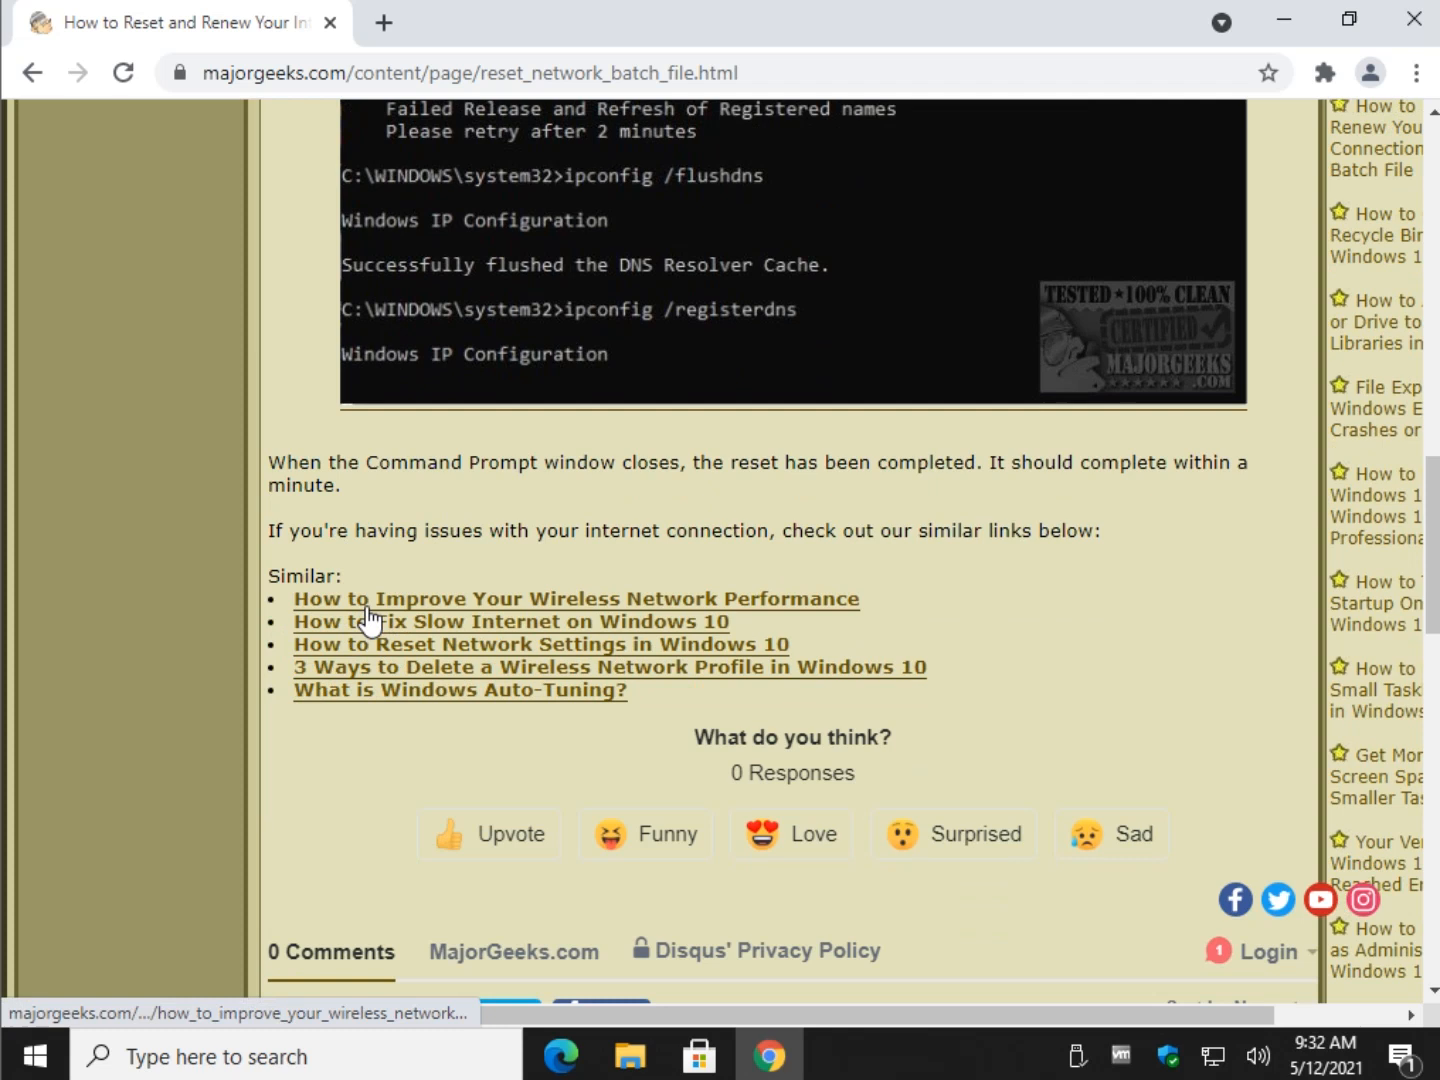
mouse_move(530, 608)
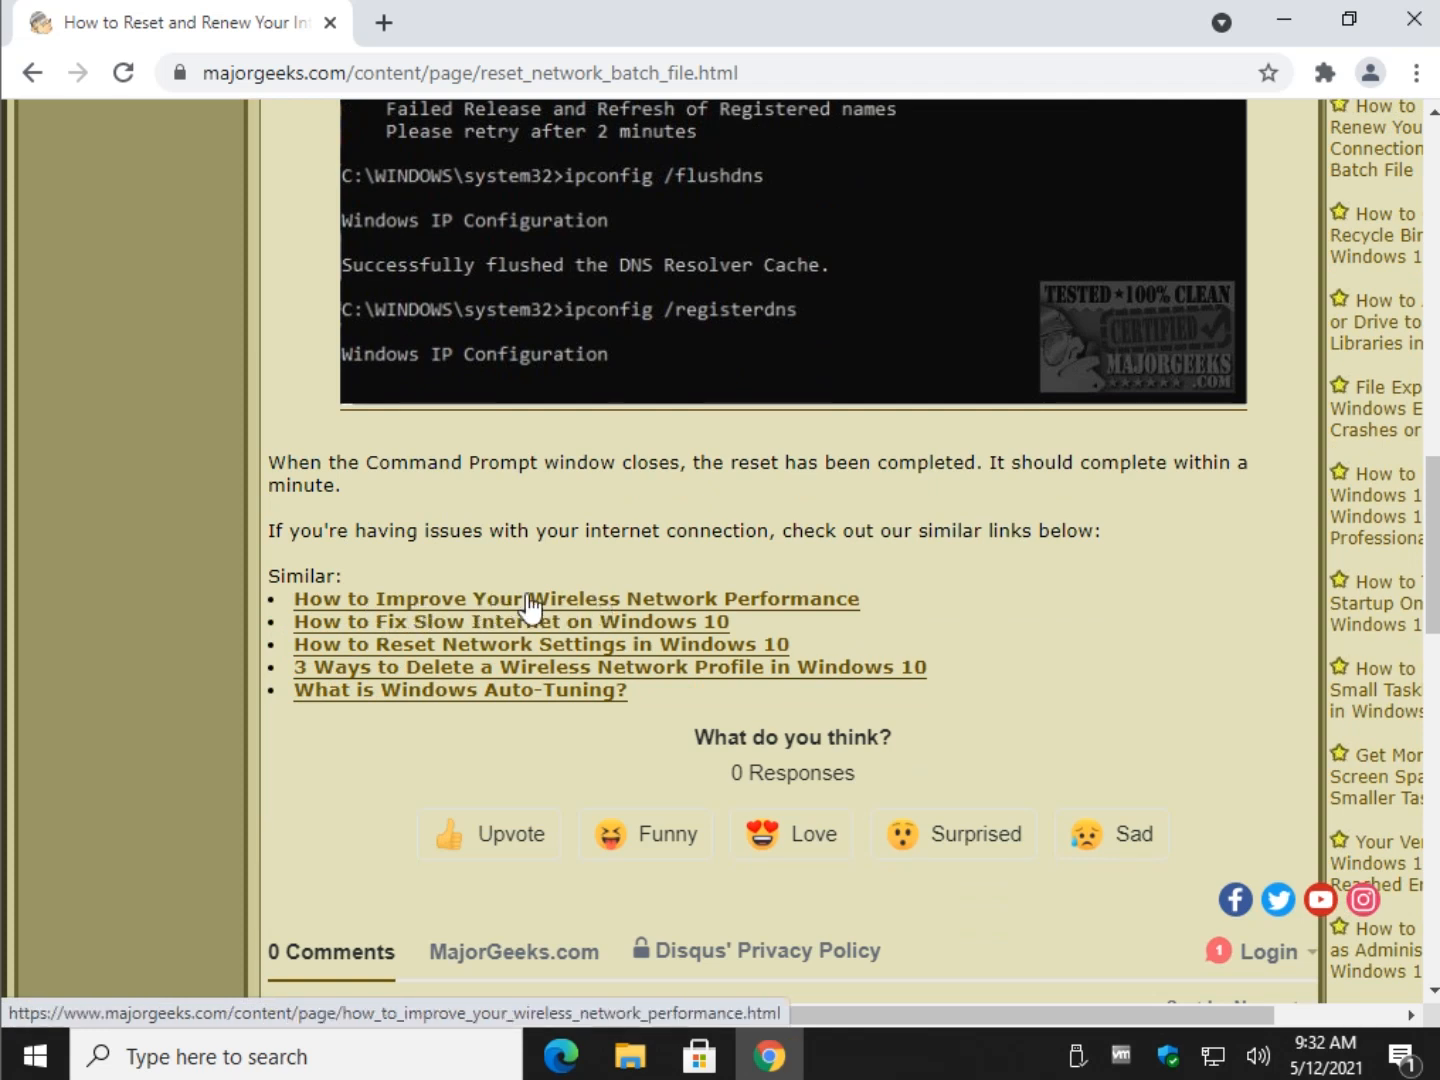
mouse_move(610, 644)
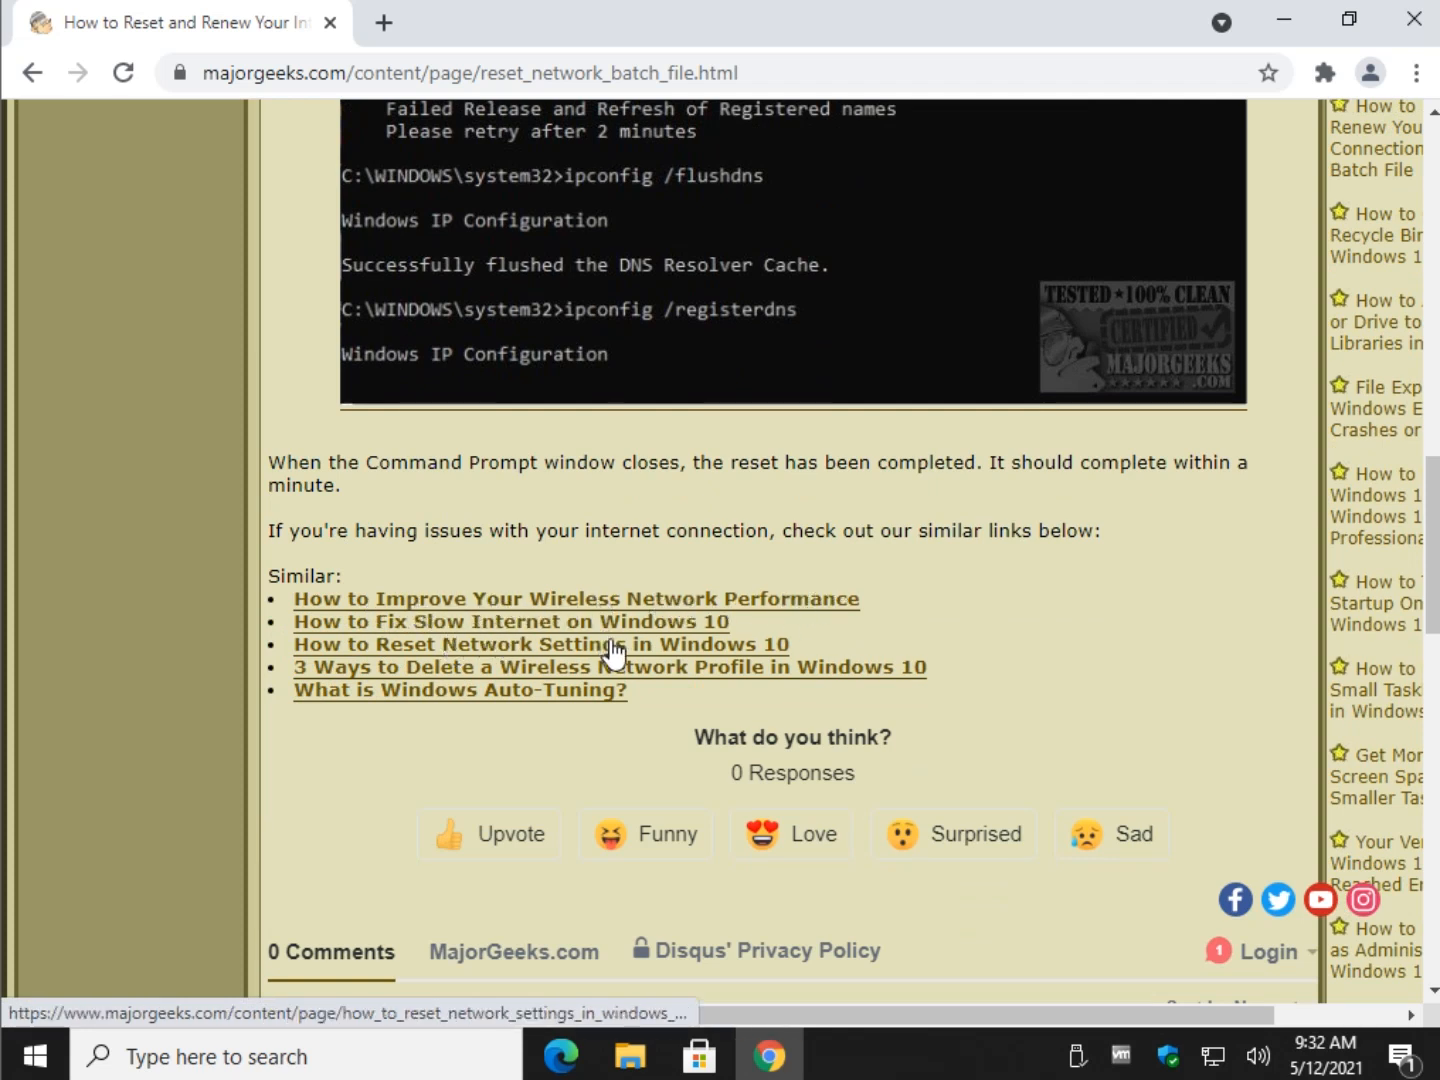
mouse_move(520, 650)
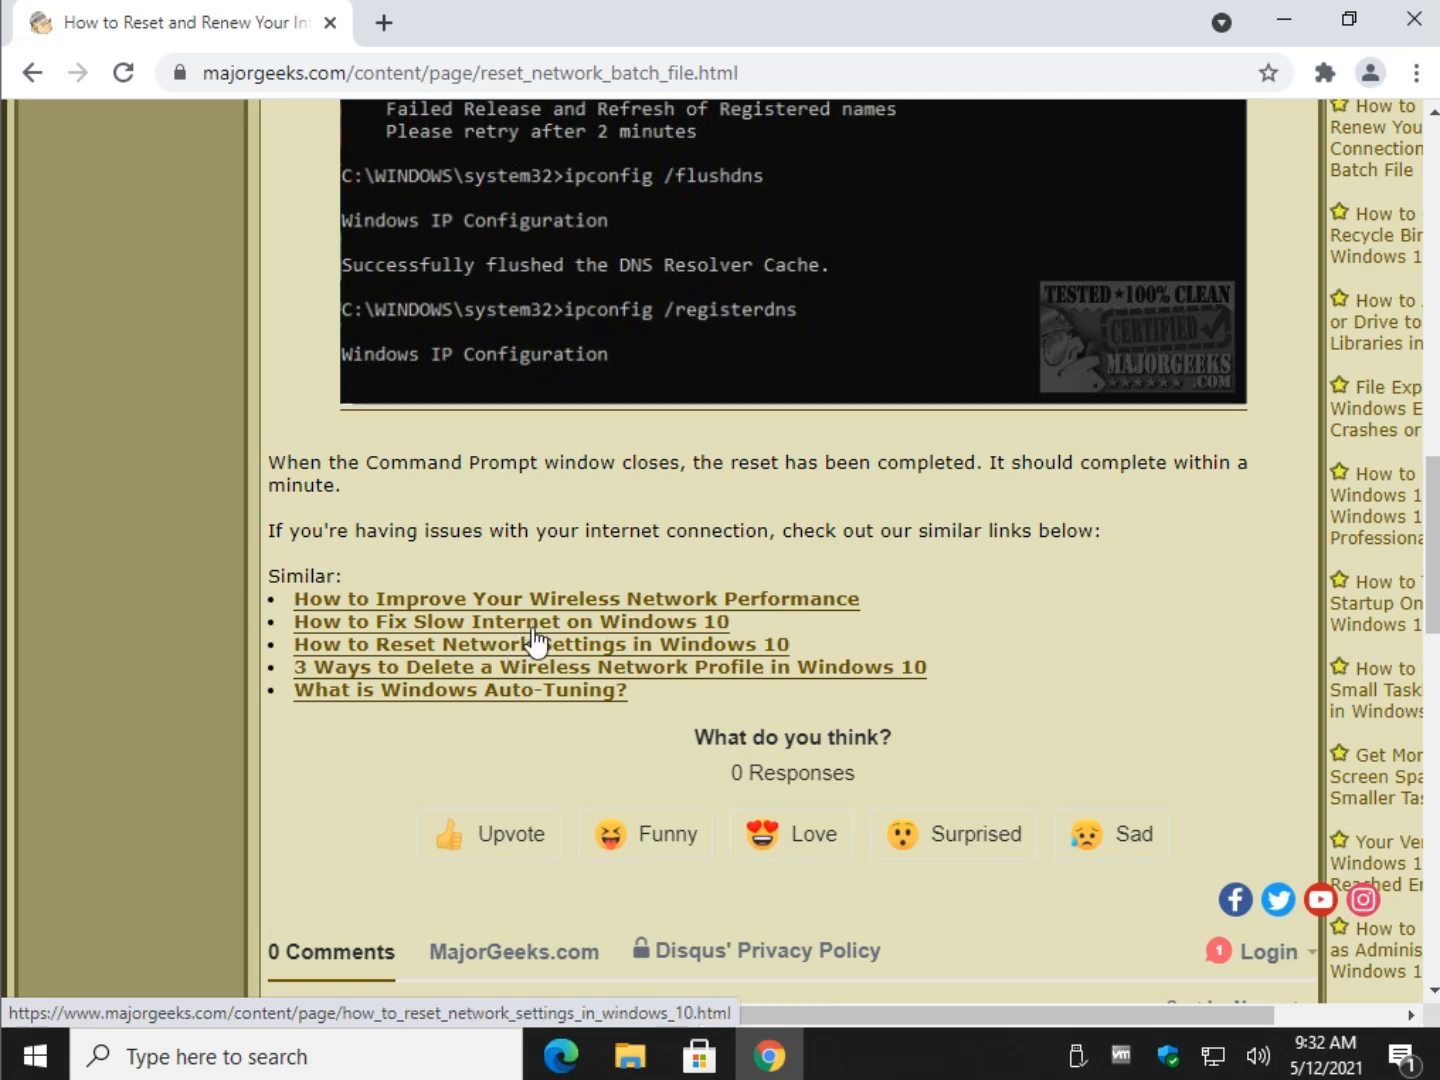
mouse_move(646, 576)
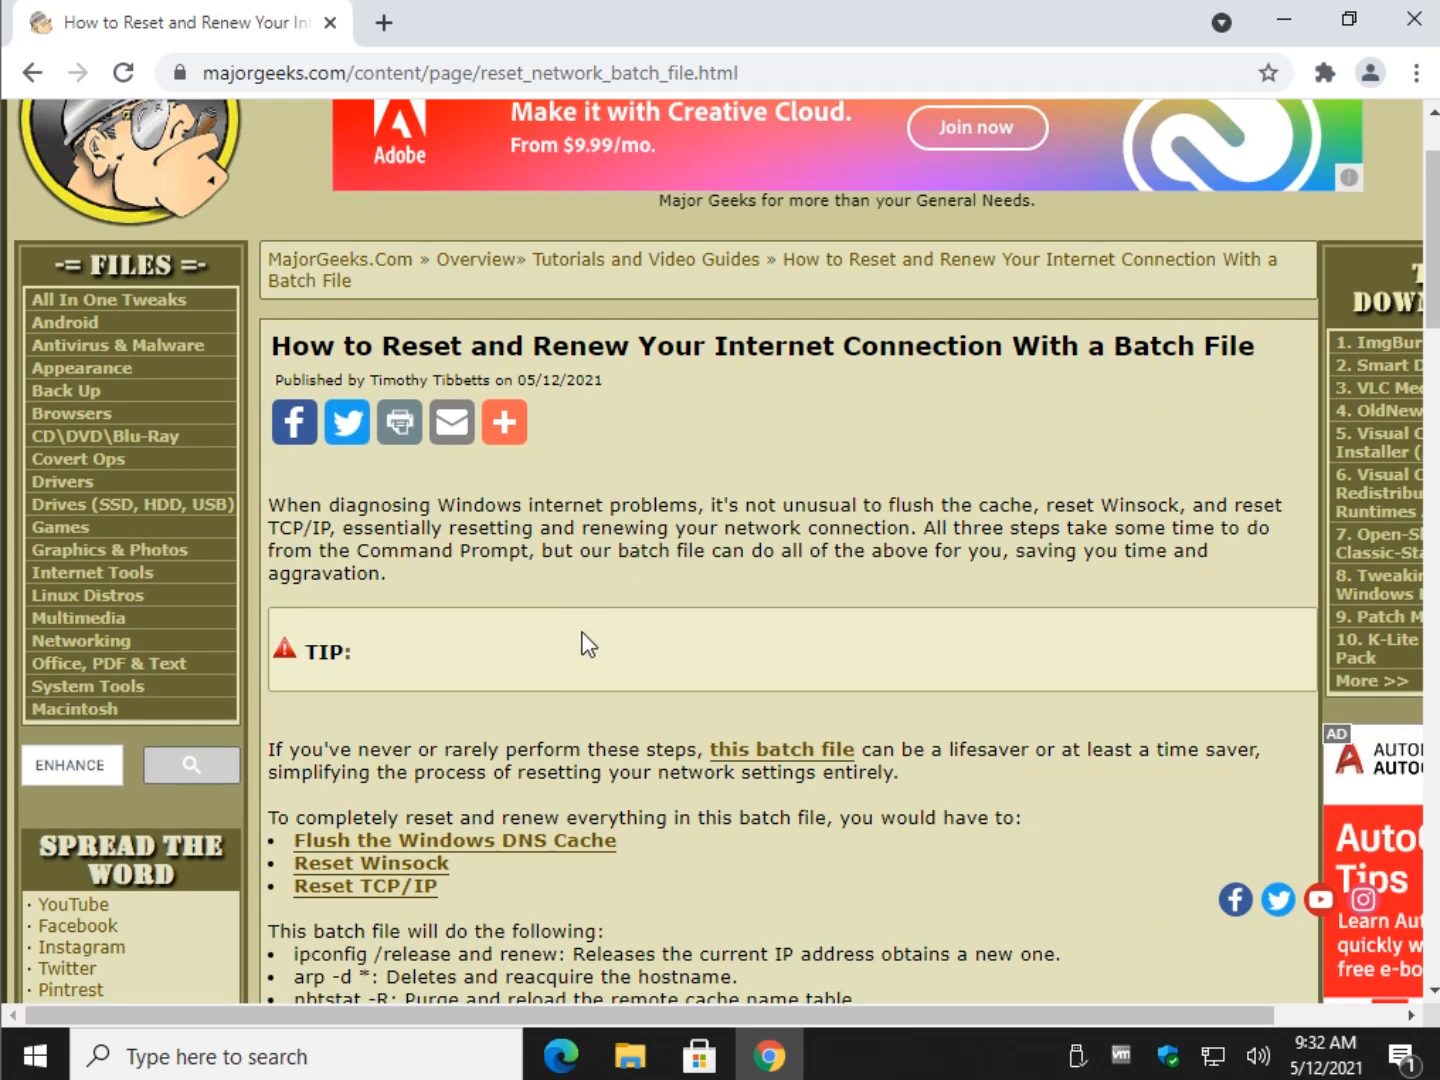
mouse_move(1006, 170)
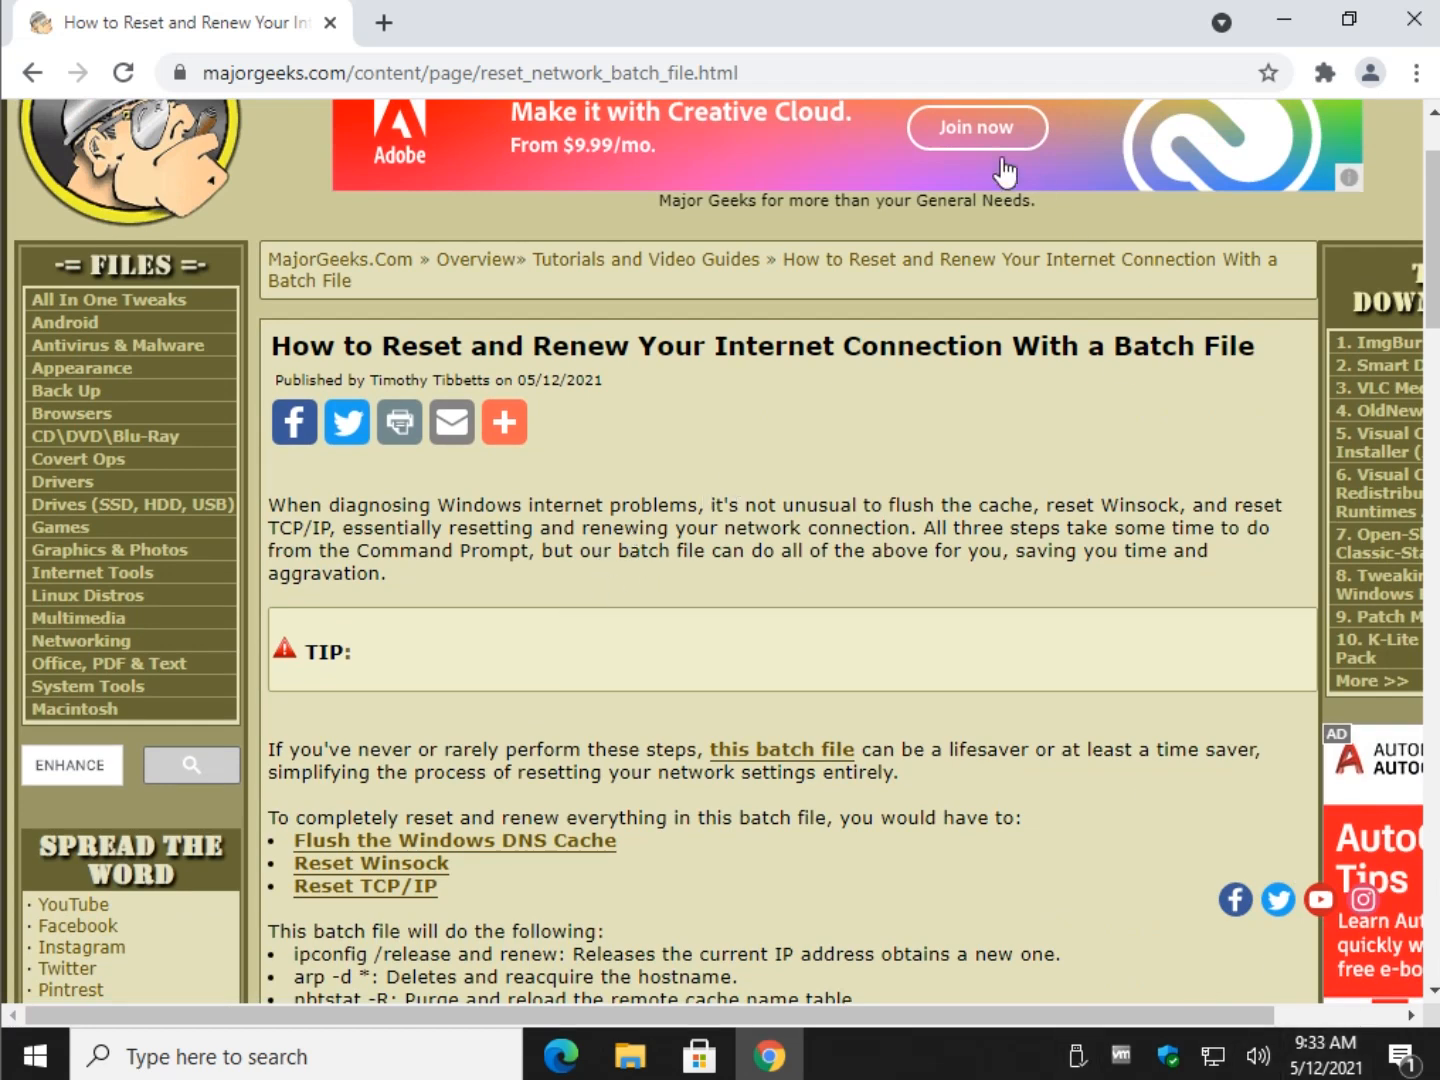